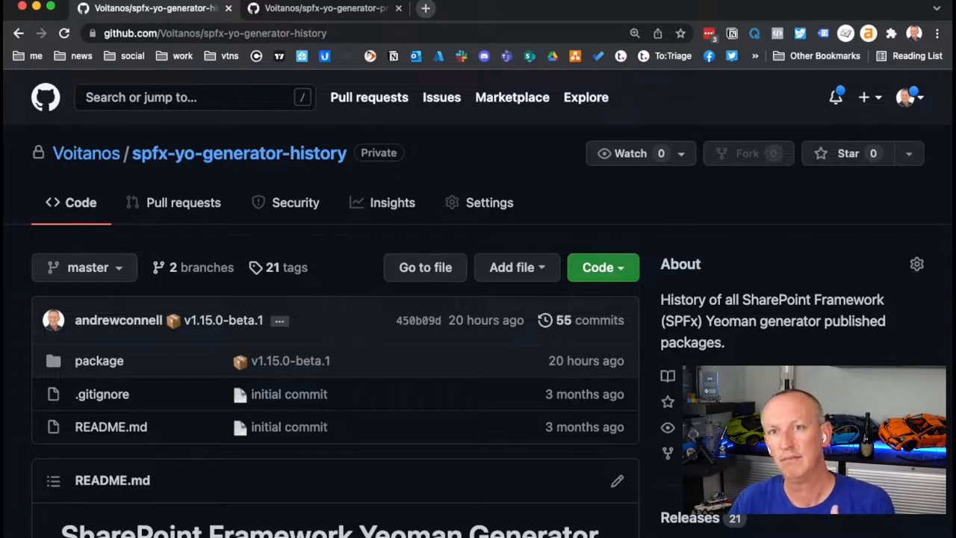
- Go to docs.microsoft.com/en-us/sharepoint/dev/spfx/sharepoint-framework-overview and open the SPFx v1.15 release notes
click(424, 9)
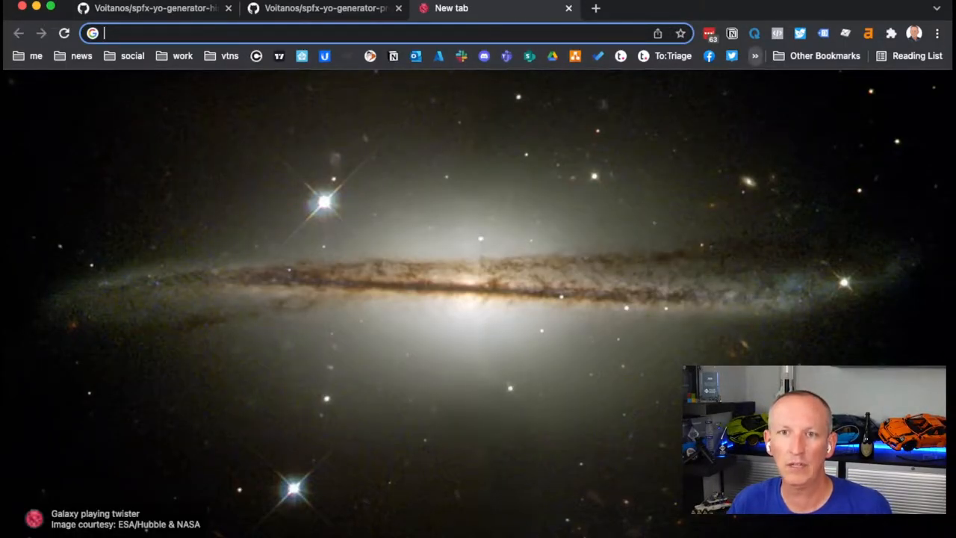
text(docs.microsoft.com/en-us/sharepoint/dev/spfx/sharepoint-framework-overview)
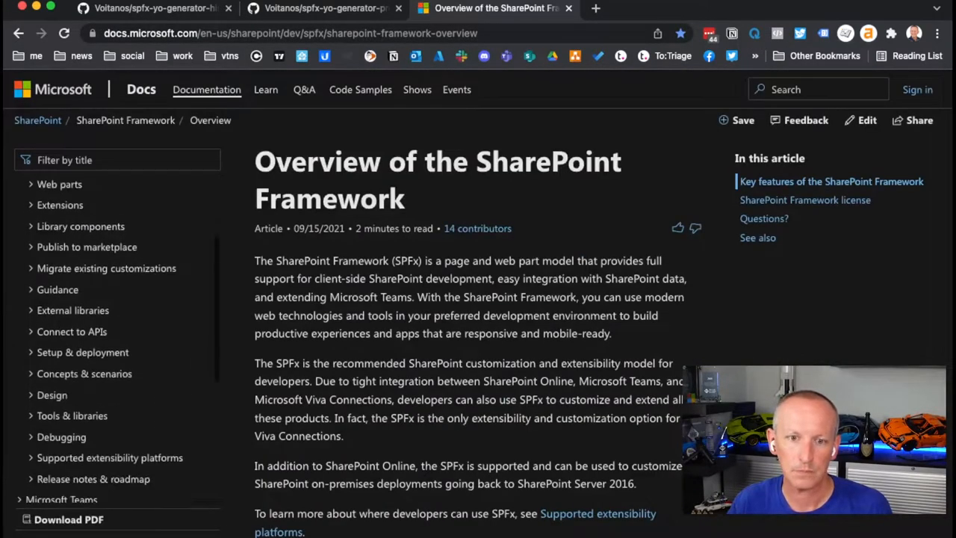
click(92, 478)
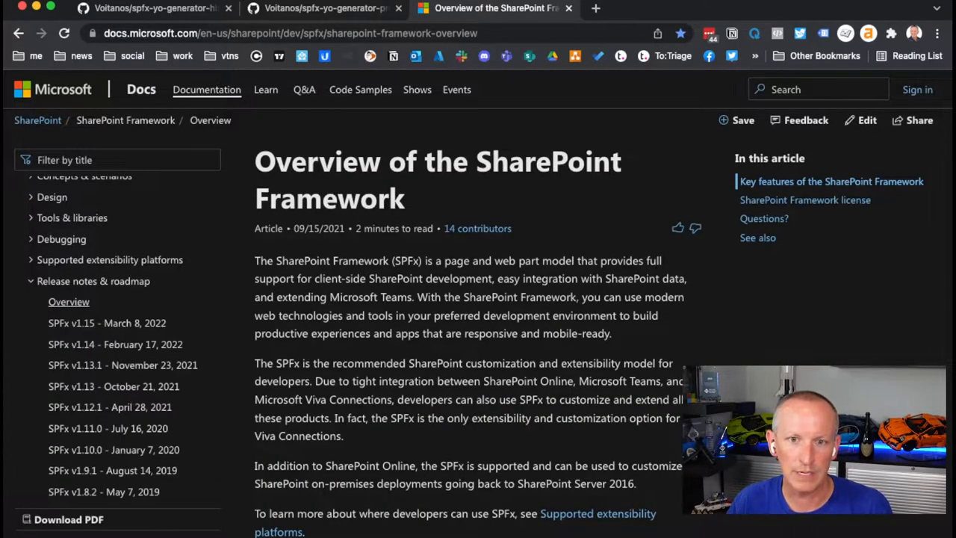
click(108, 323)
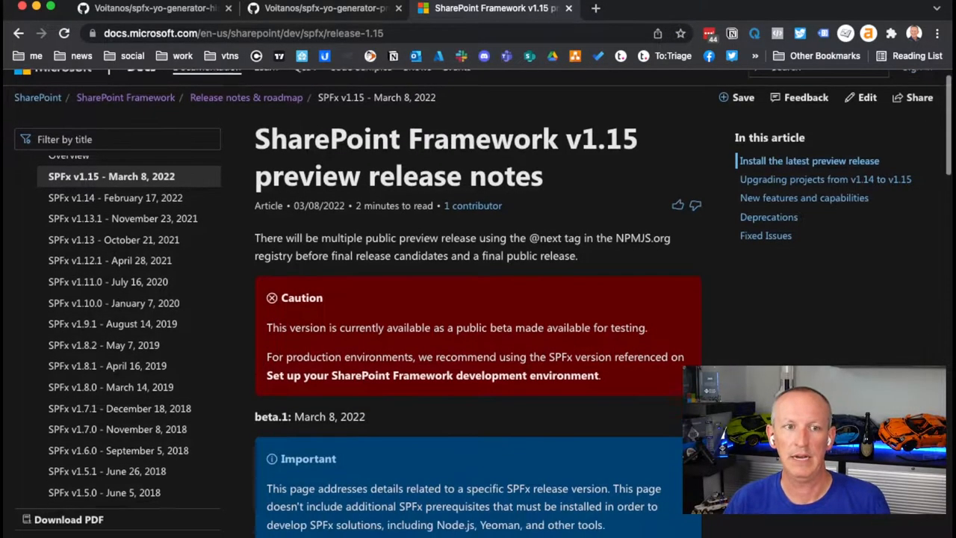
scroll(down, 3)
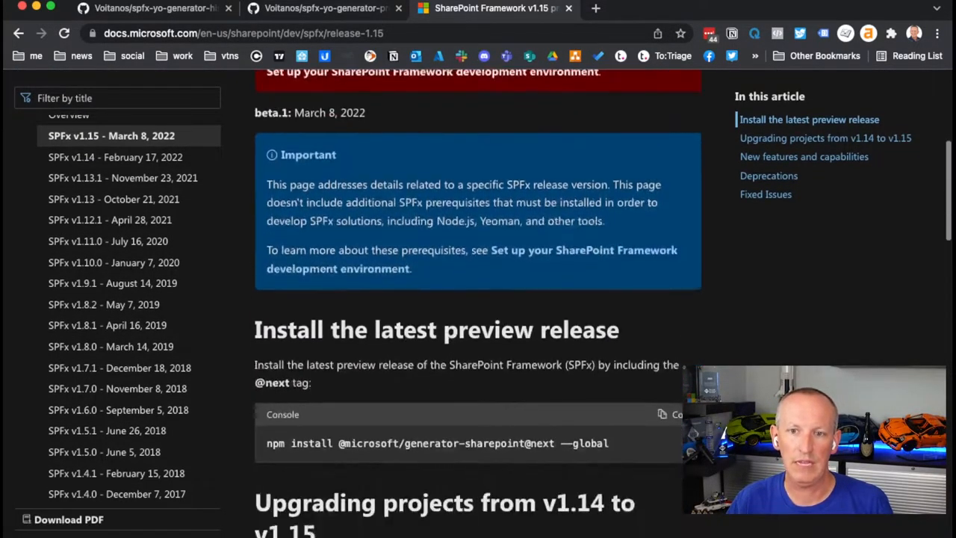
scroll(down, 3)
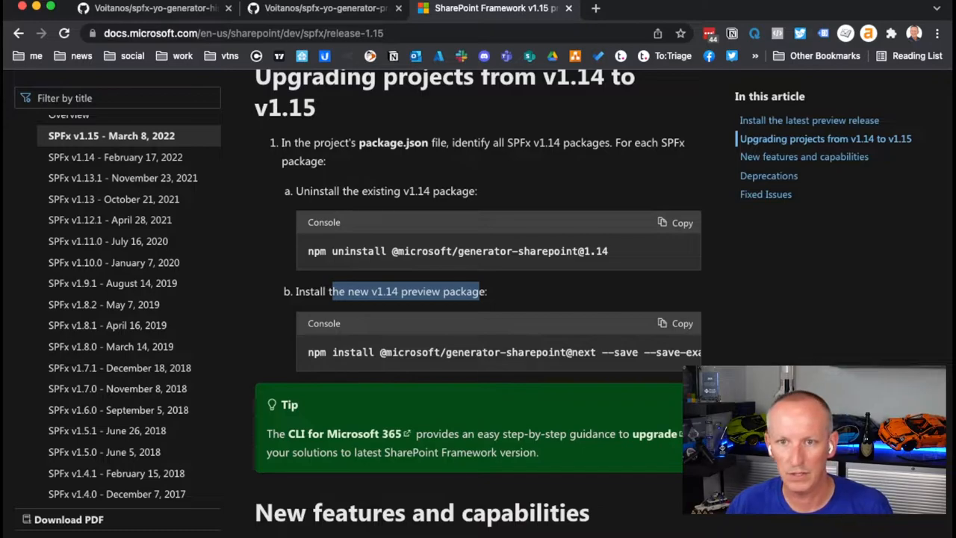
scroll(down, 3)
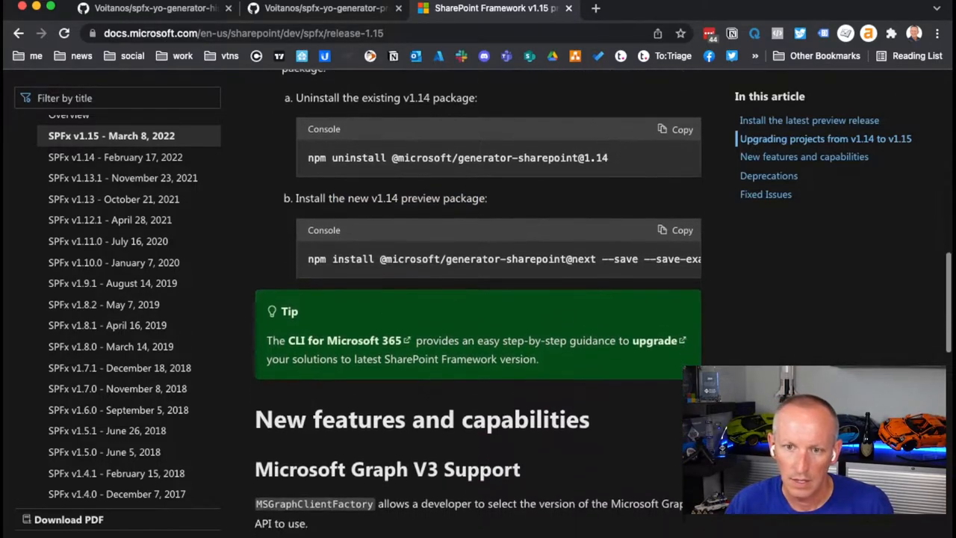
scroll(down, 3)
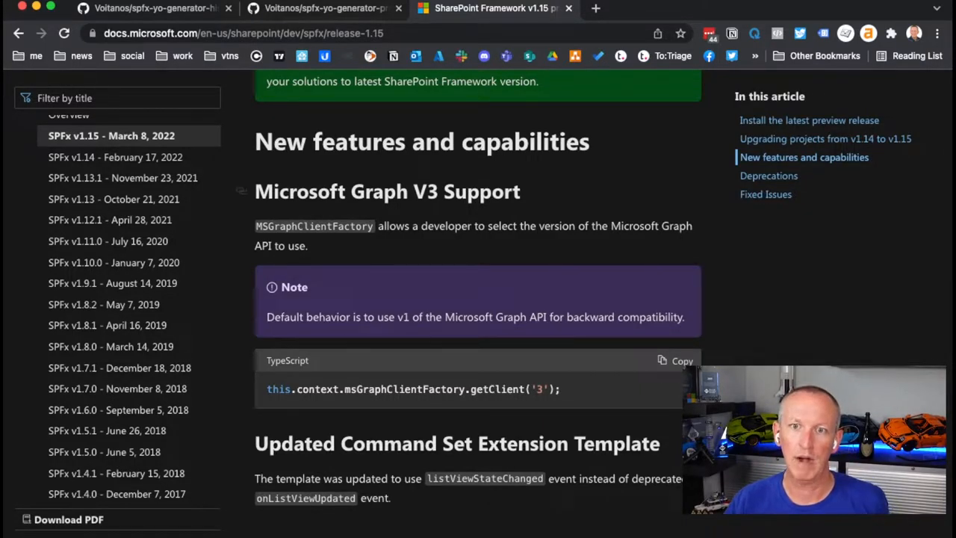
double_click(388, 191)
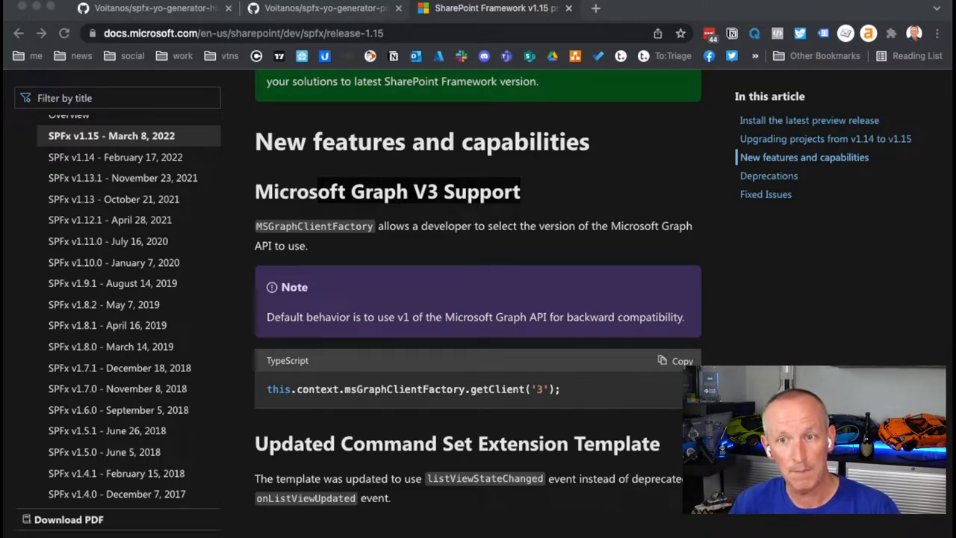
scroll(down, 3)
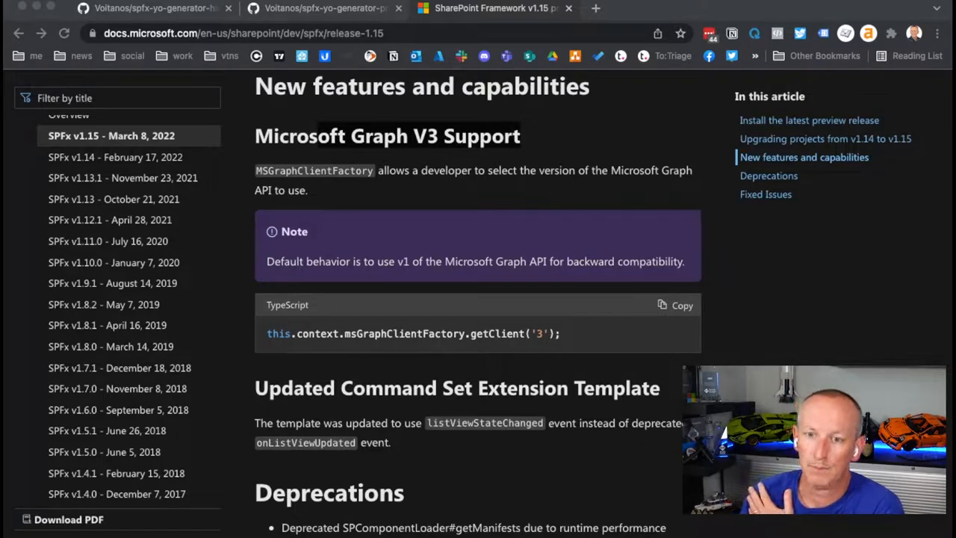
- Read through the v1.15 Deprecations and Fixed Issues sections, then return to the top
scroll(down, 3)
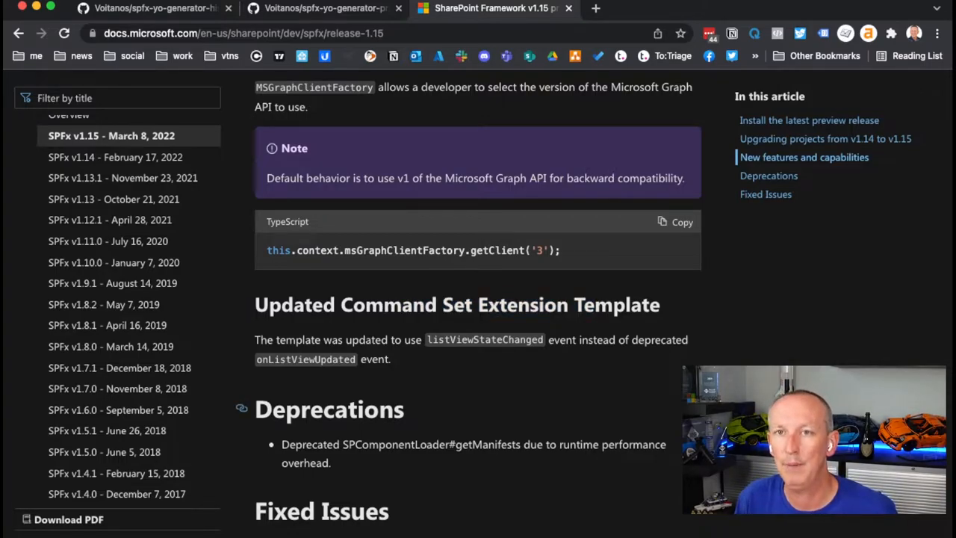
scroll(down, 3)
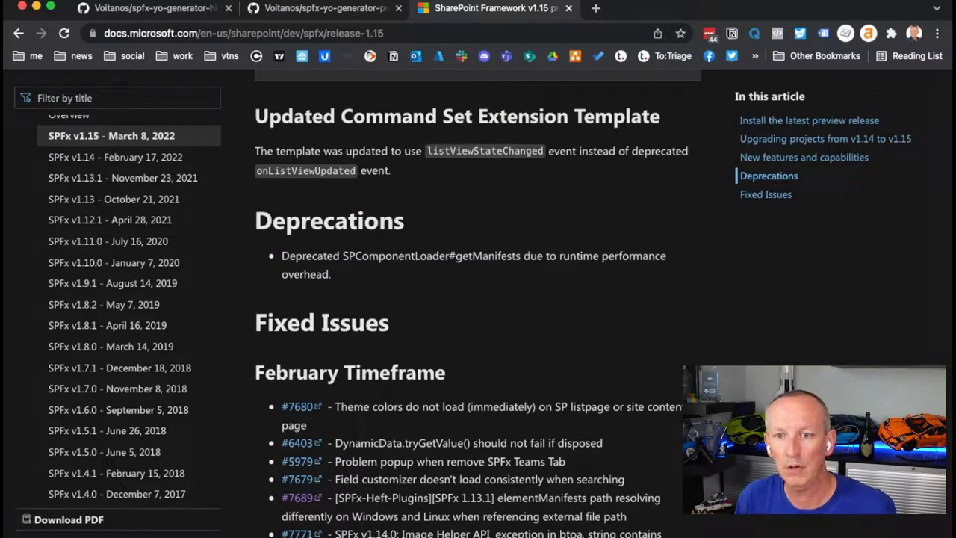
double_click(487, 255)
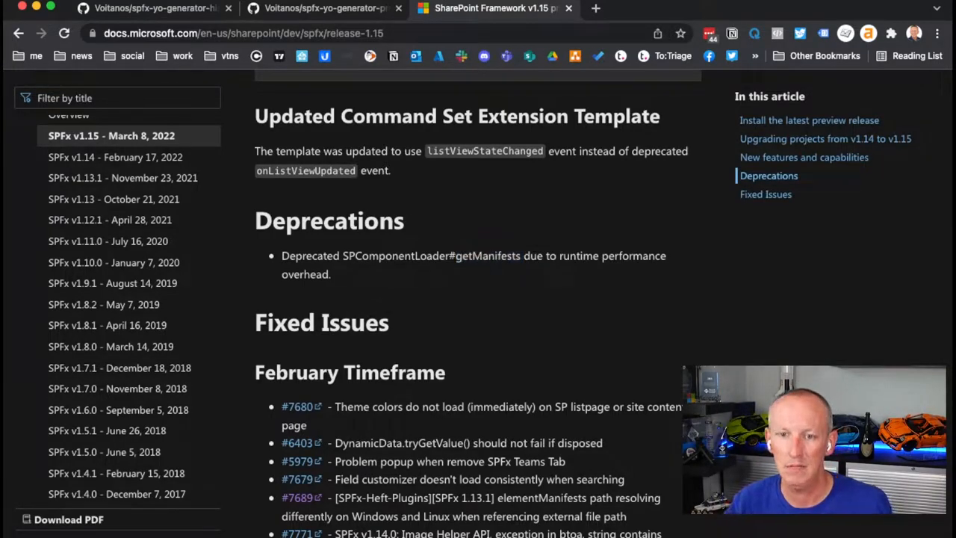
scroll(down, 3)
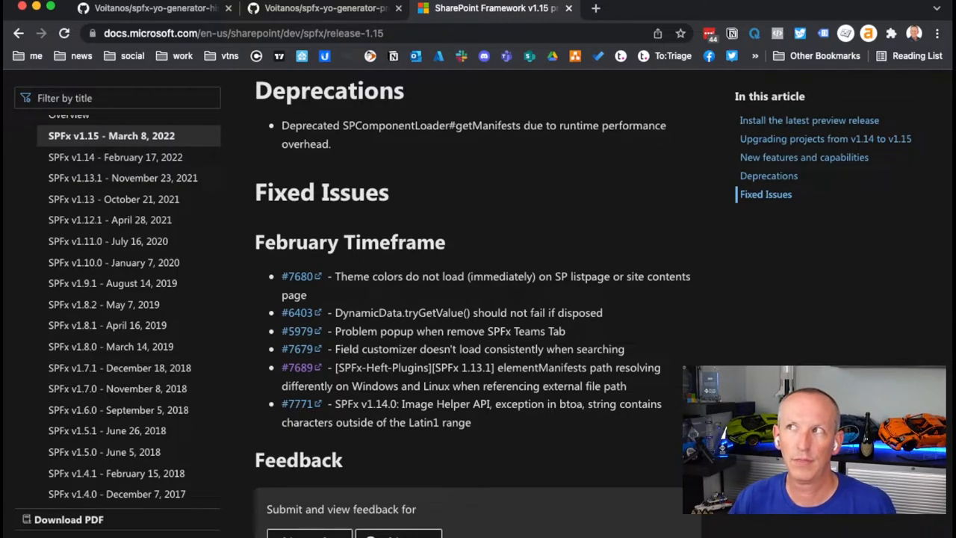
scroll(up, 3)
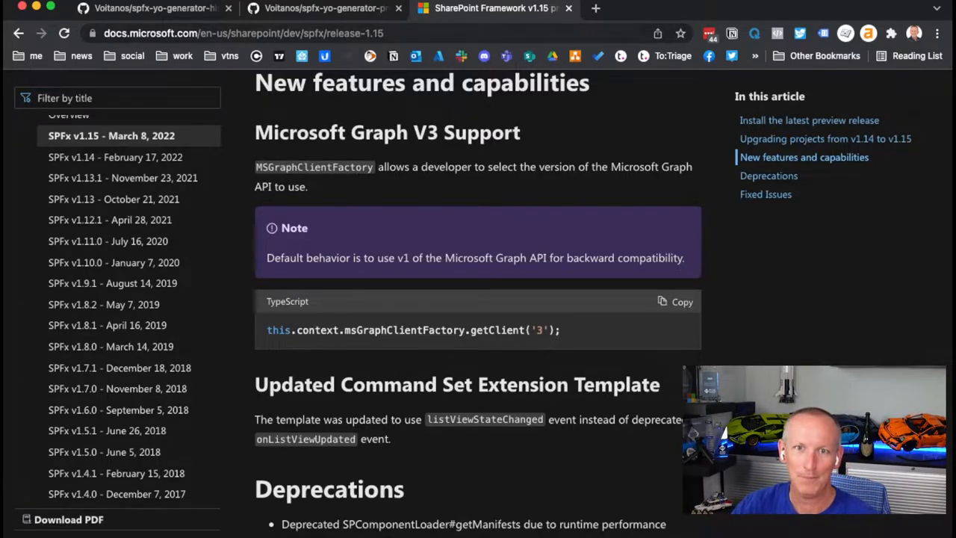
- Switch back to the spfx-yo-generator-history GitHub repository tab
click(150, 9)
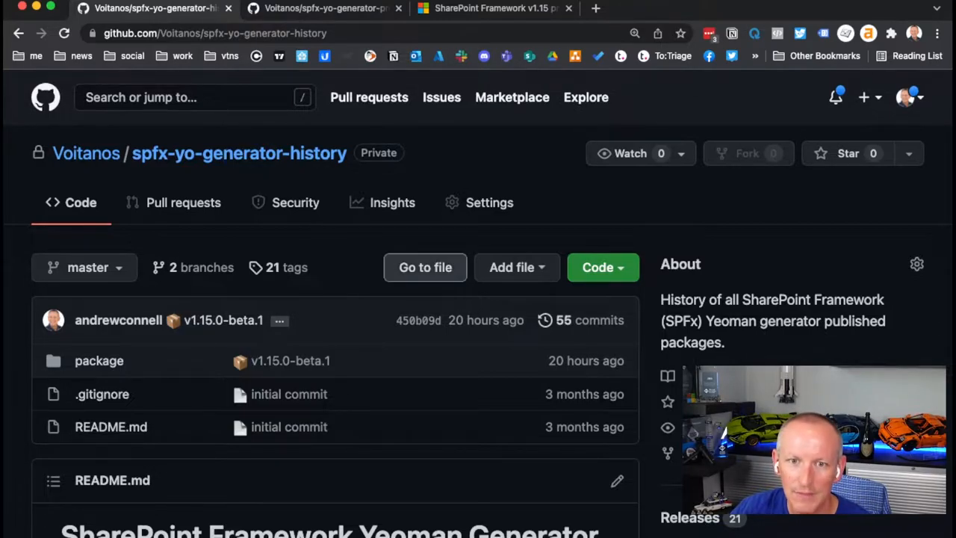
- Open the repository's commit history and the v1.15.0-beta.1 commit with its 73 changed files
click(588, 320)
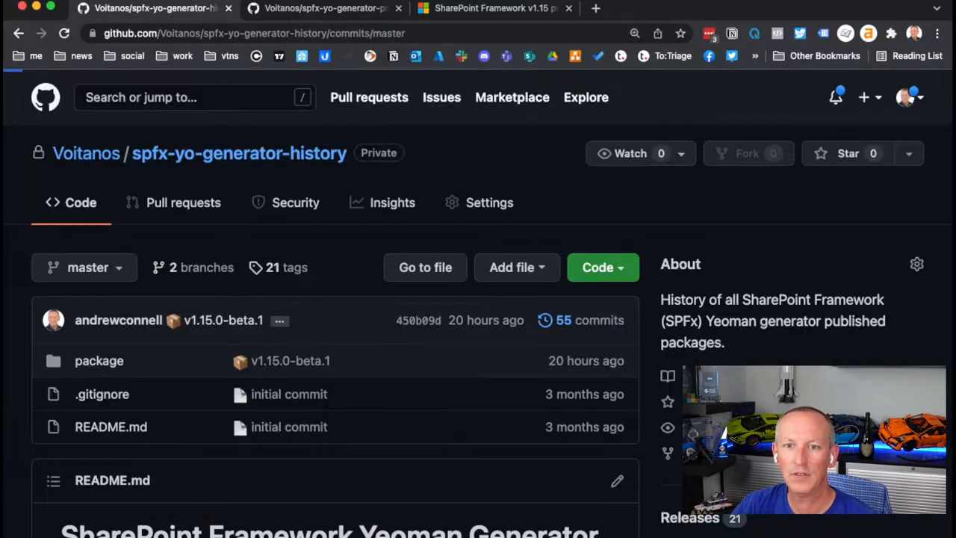
click(588, 320)
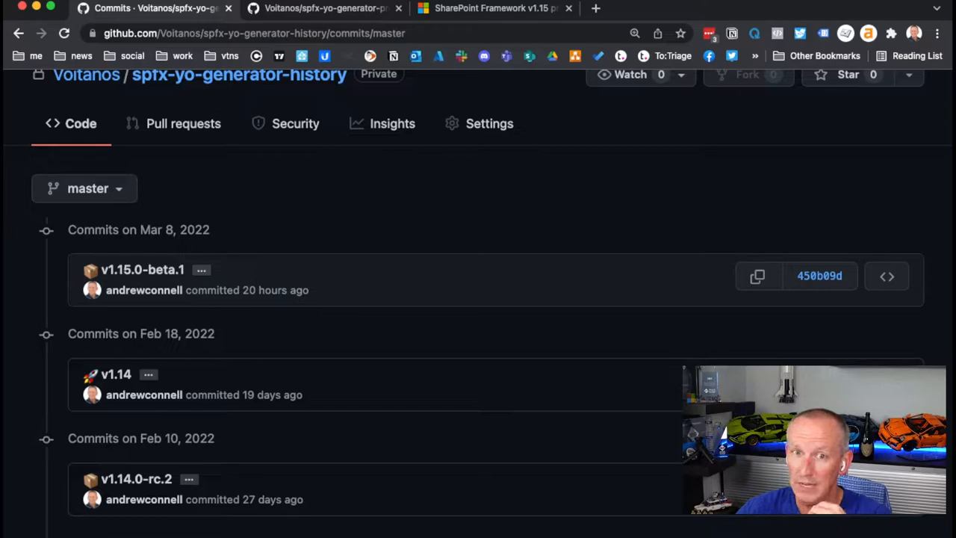
click(818, 275)
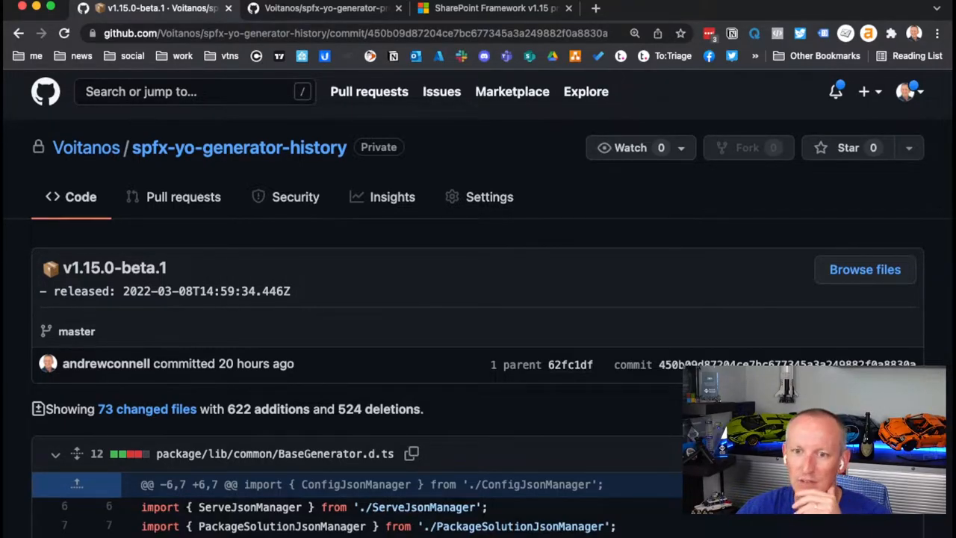
scroll(down, 3)
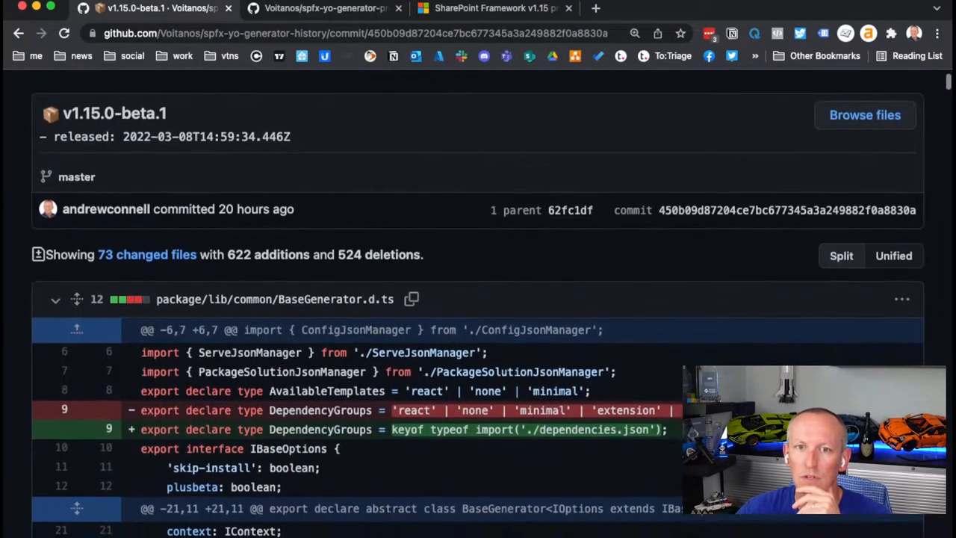
scroll(up, 3)
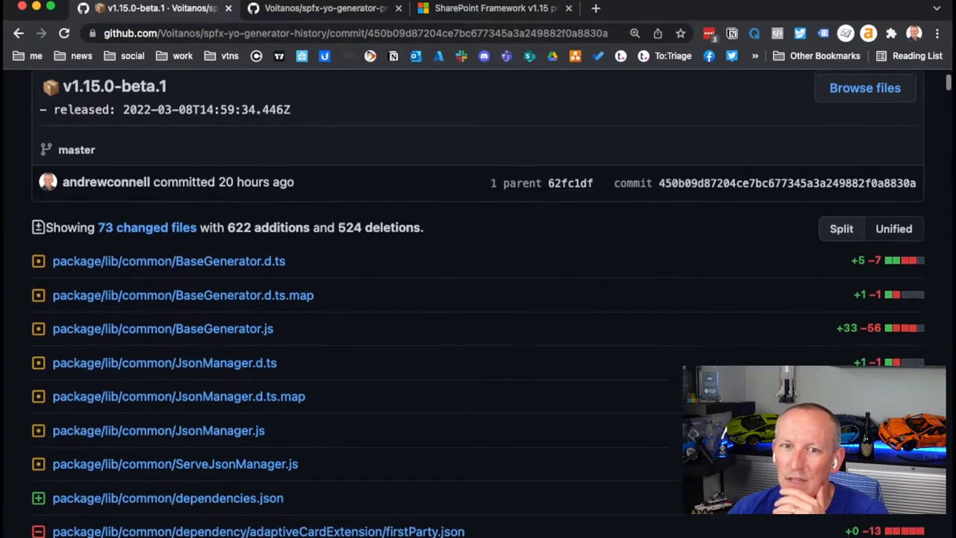
scroll(down, 3)
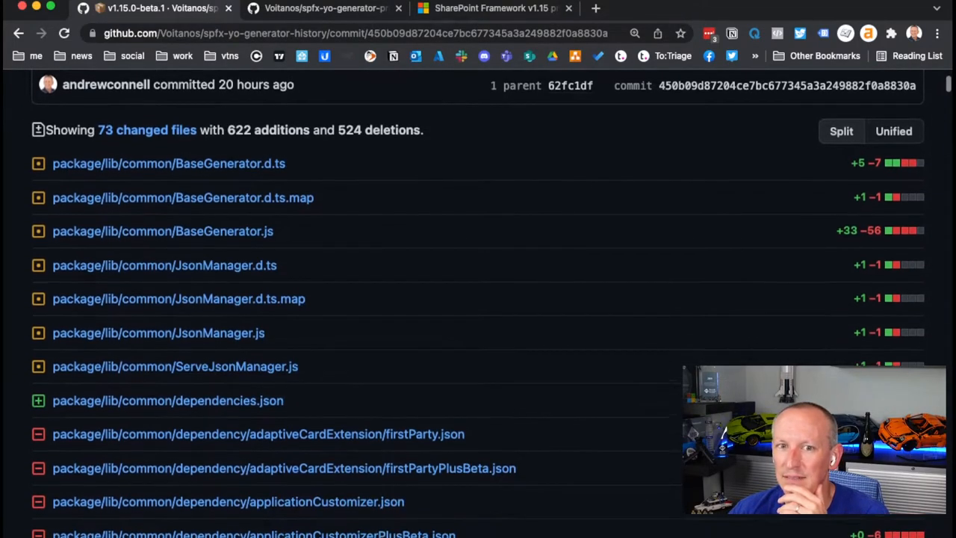
scroll(up, 3)
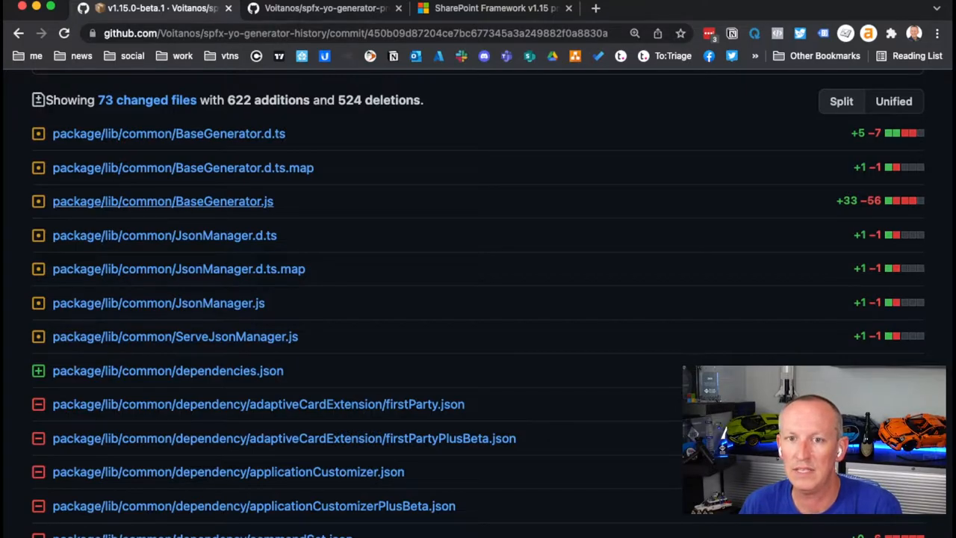
scroll(down, 3)
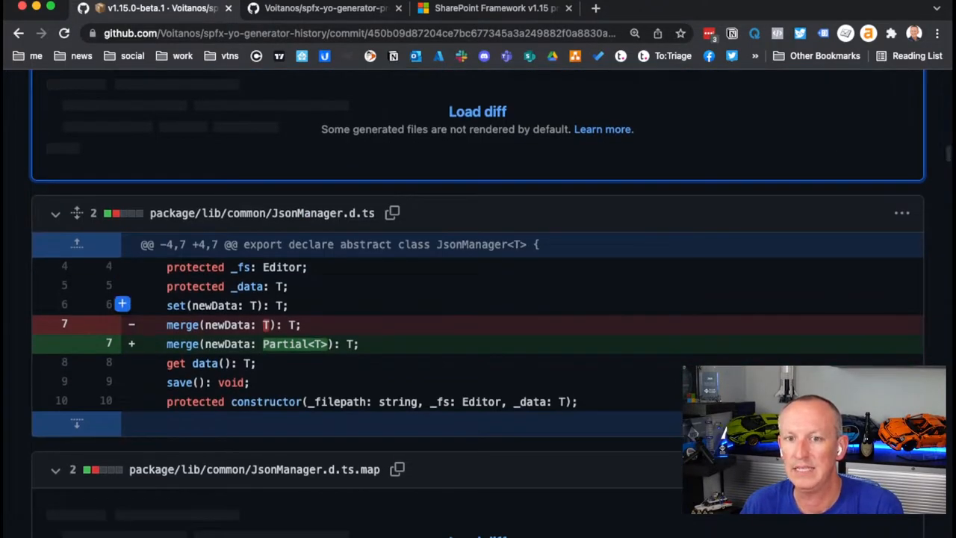
mouse_move(123, 343)
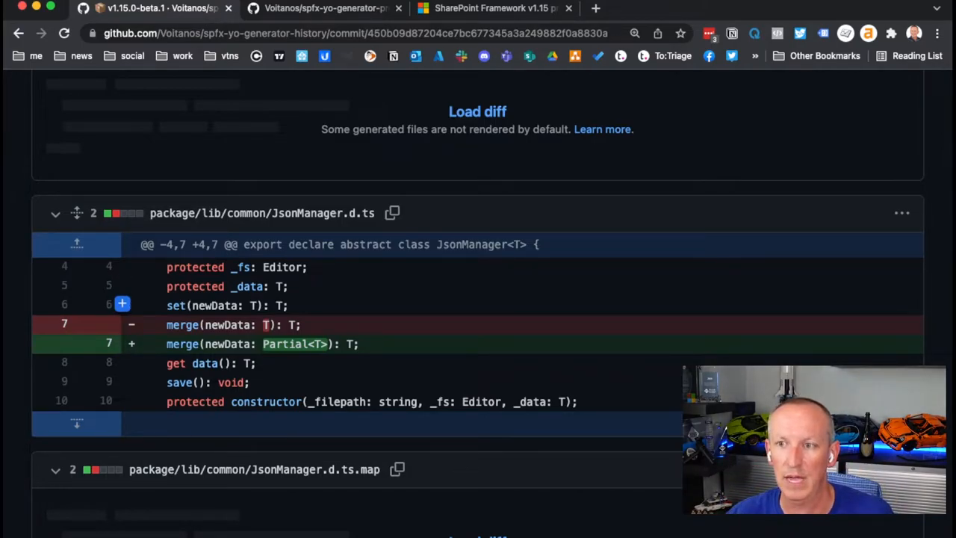
- Return to the commit's 'Showing 73 changed files' summary
scroll(up, 3)
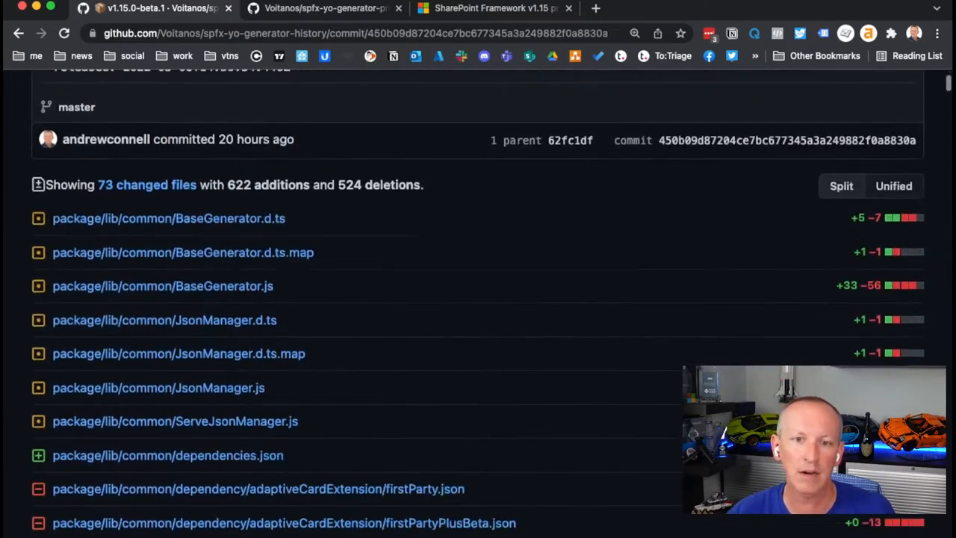
- Read down the changed-files list from the top of the commit
scroll(up, 3)
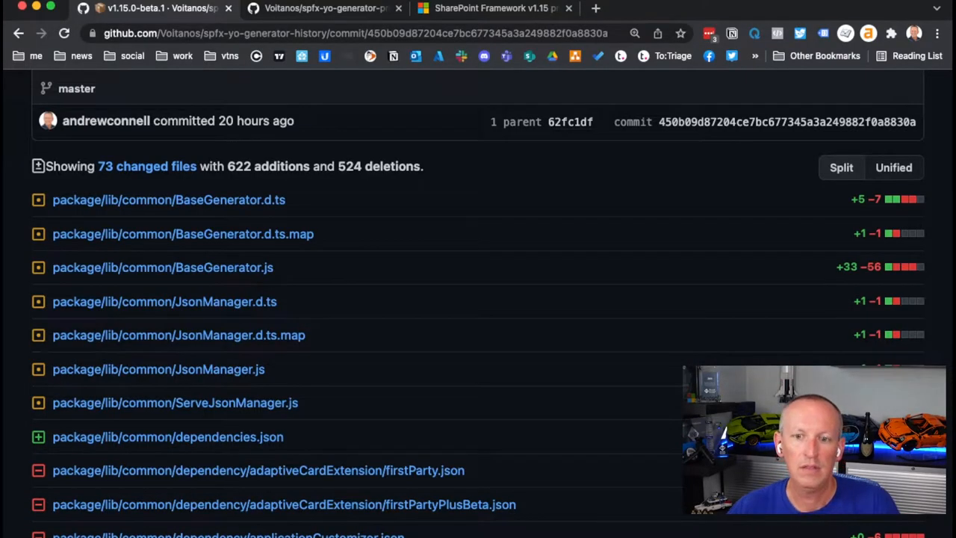
scroll(down, 3)
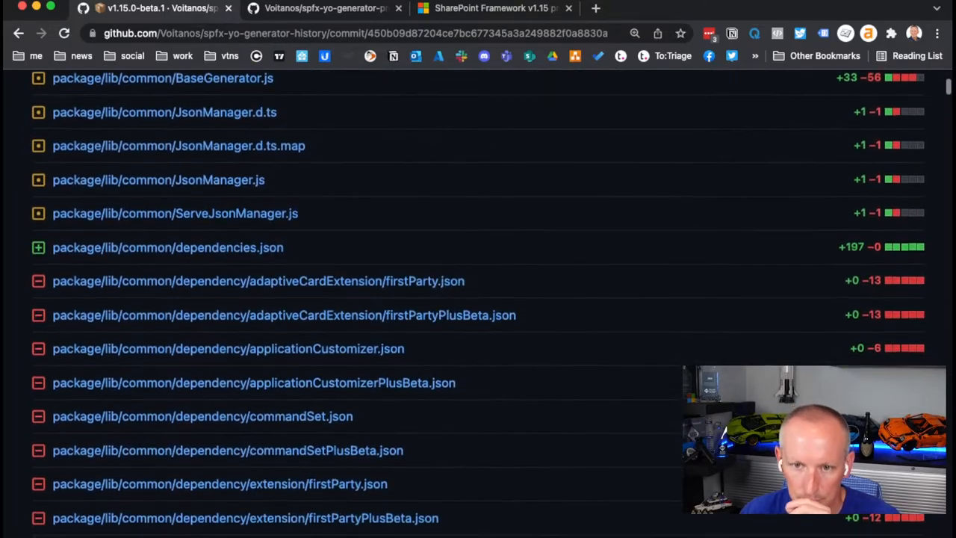
scroll(down, 3)
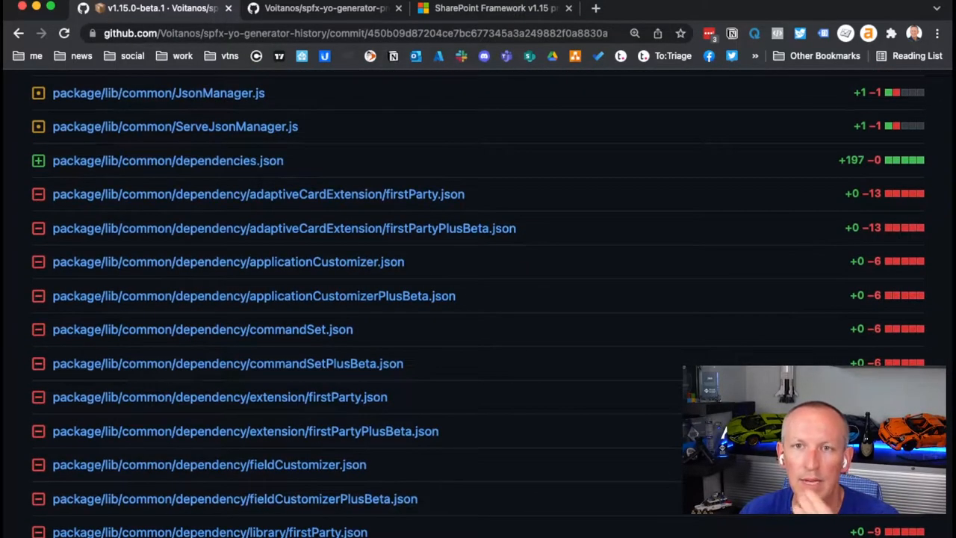
scroll(down, 3)
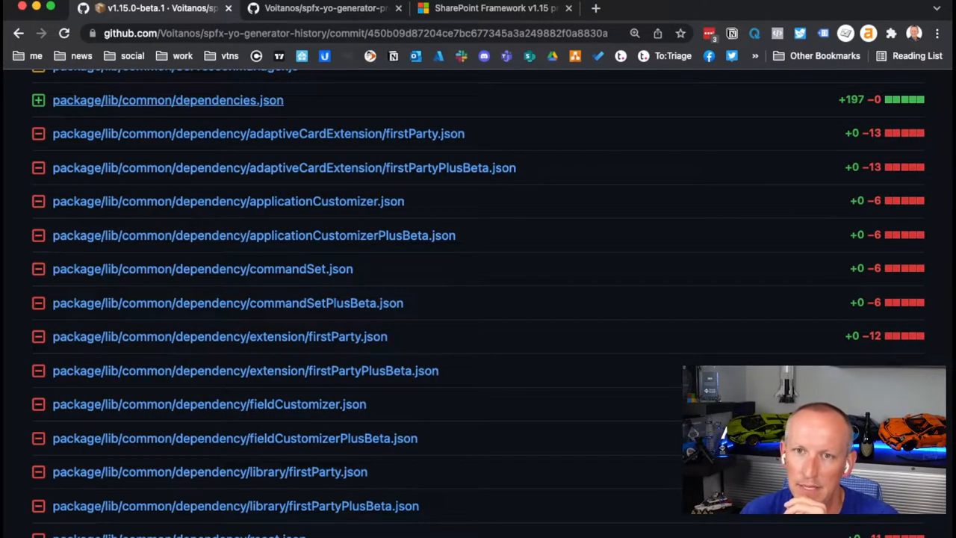
mouse_move(209, 403)
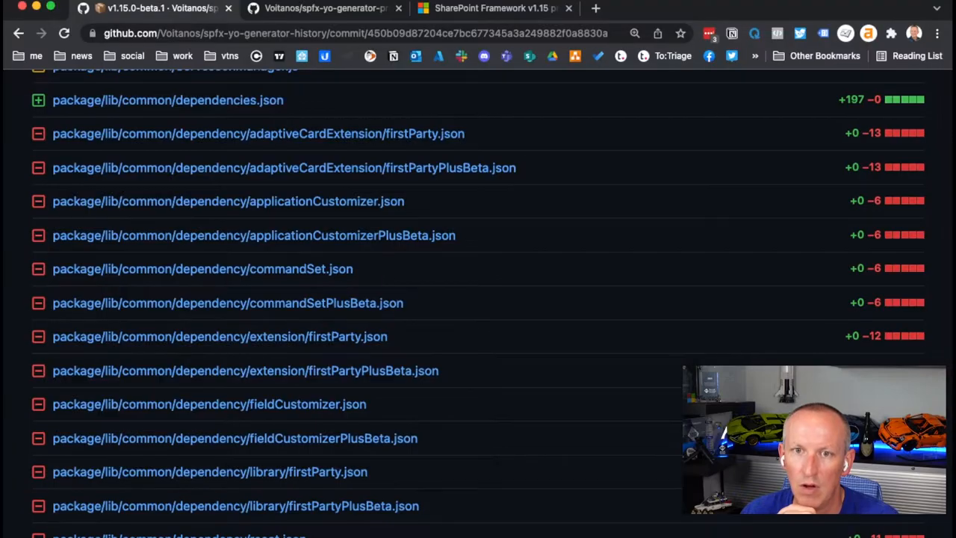
scroll(down, 3)
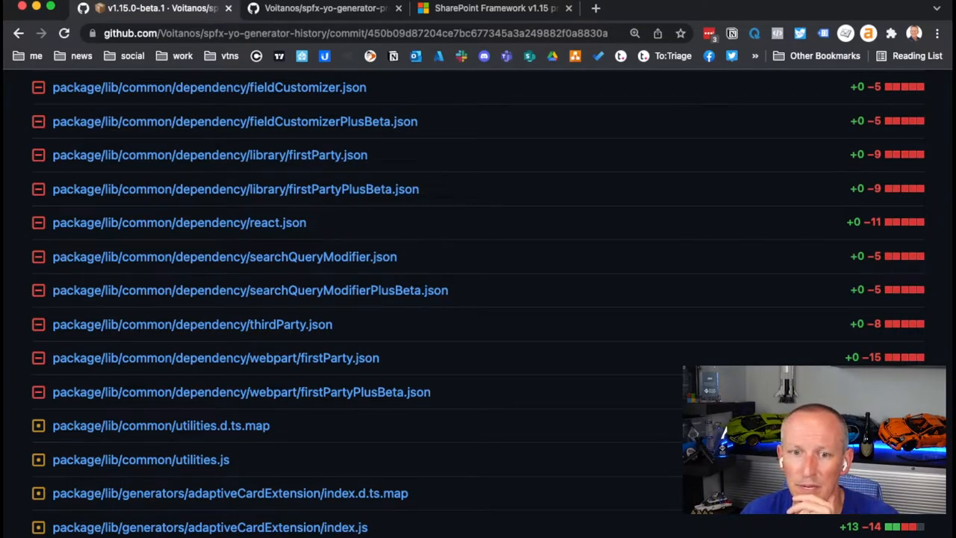
scroll(down, 3)
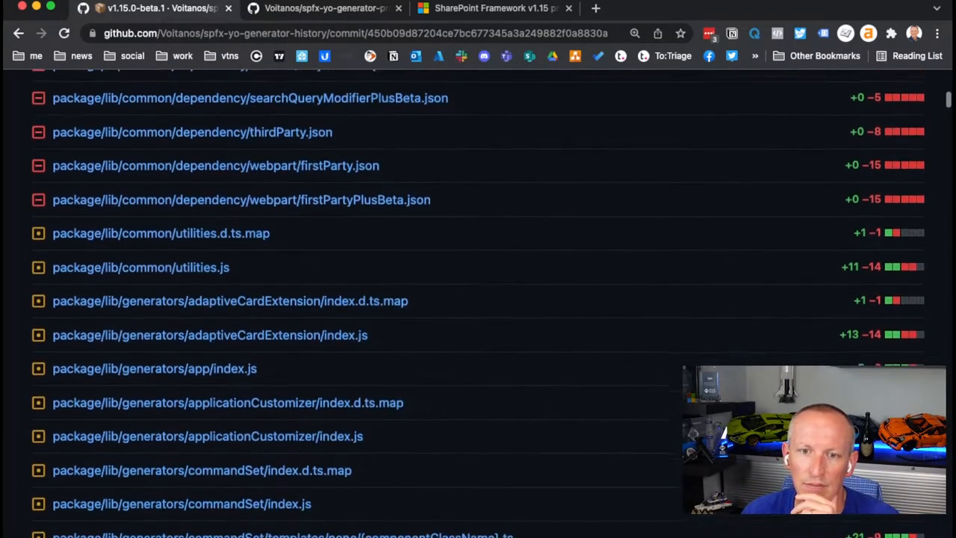
scroll(down, 3)
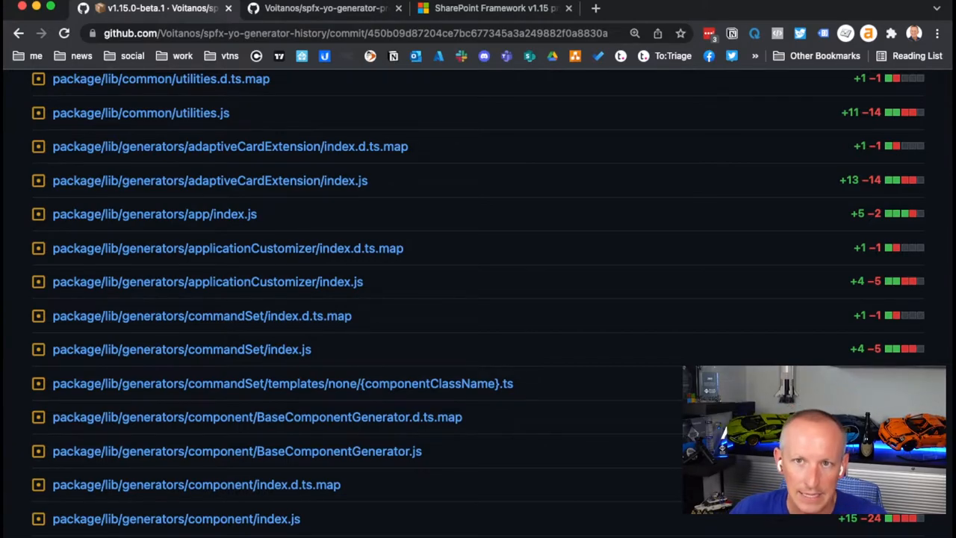
- Continue to package/package.json, where the version is bumped to 1.15.0-beta.1 with Node 16 support
scroll(down, 3)
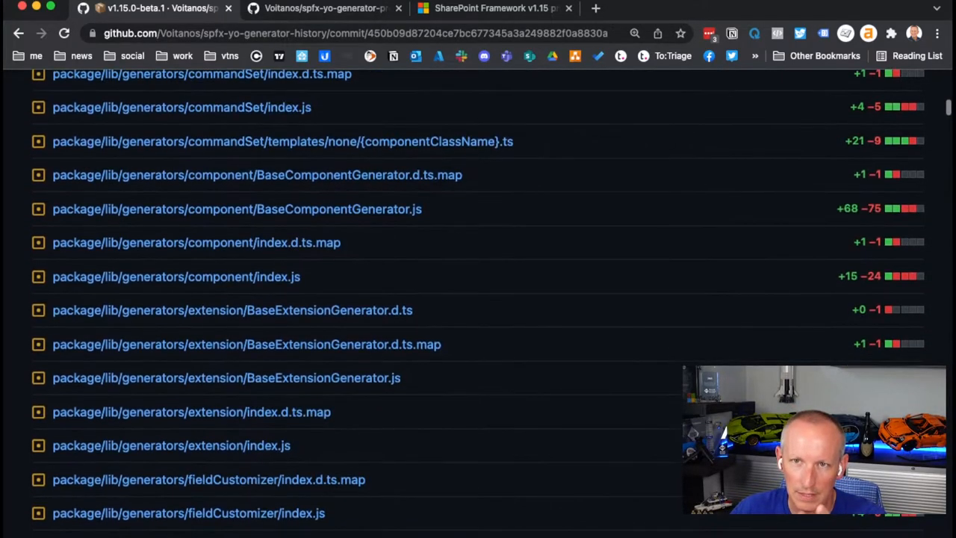
scroll(down, 3)
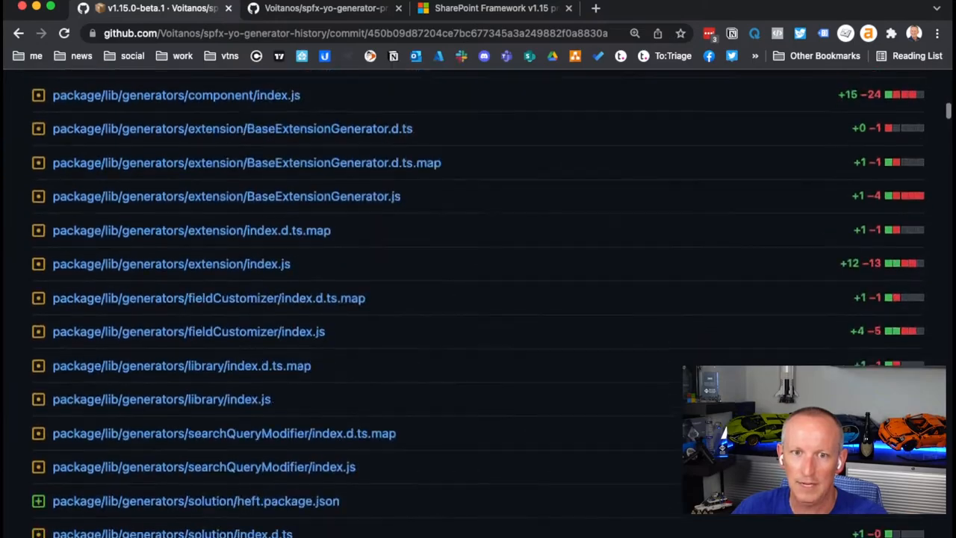
scroll(down, 3)
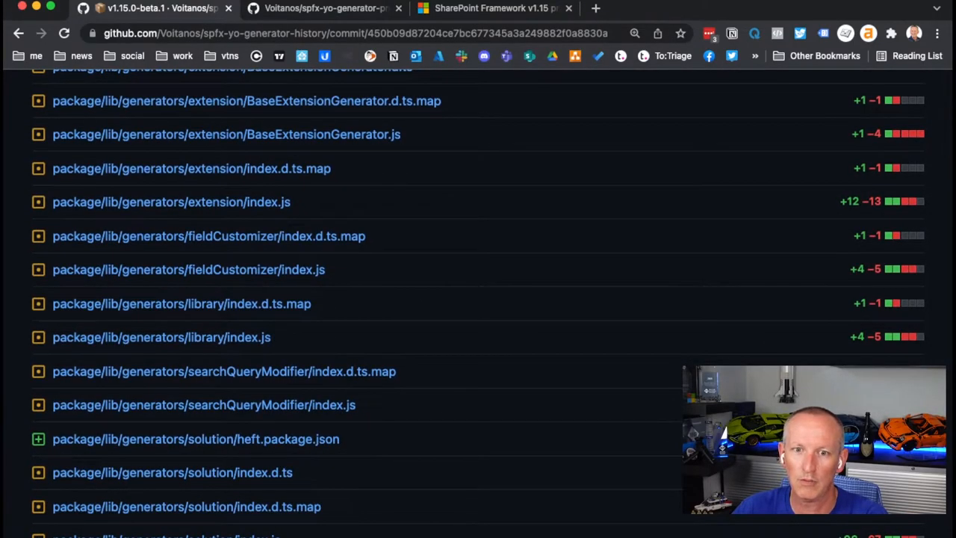
scroll(down, 3)
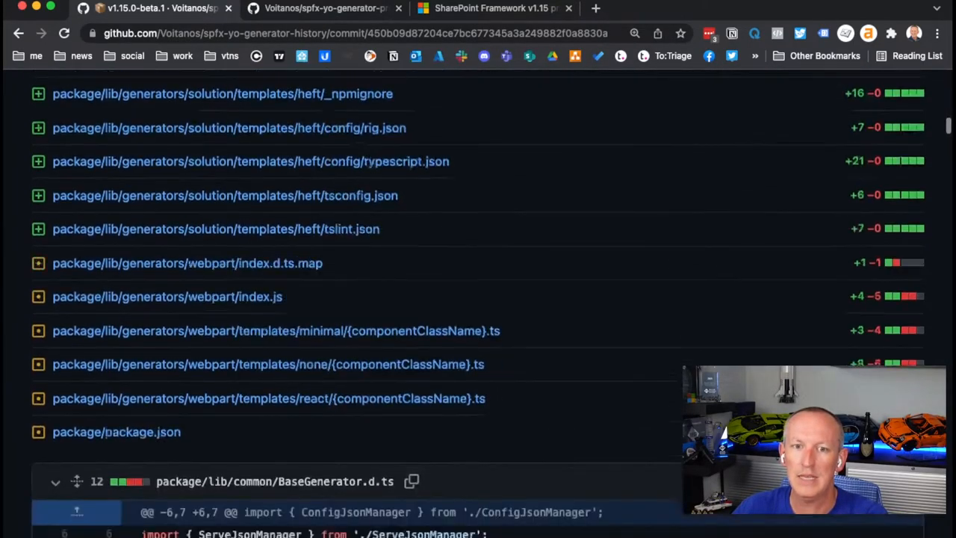
scroll(down, 3)
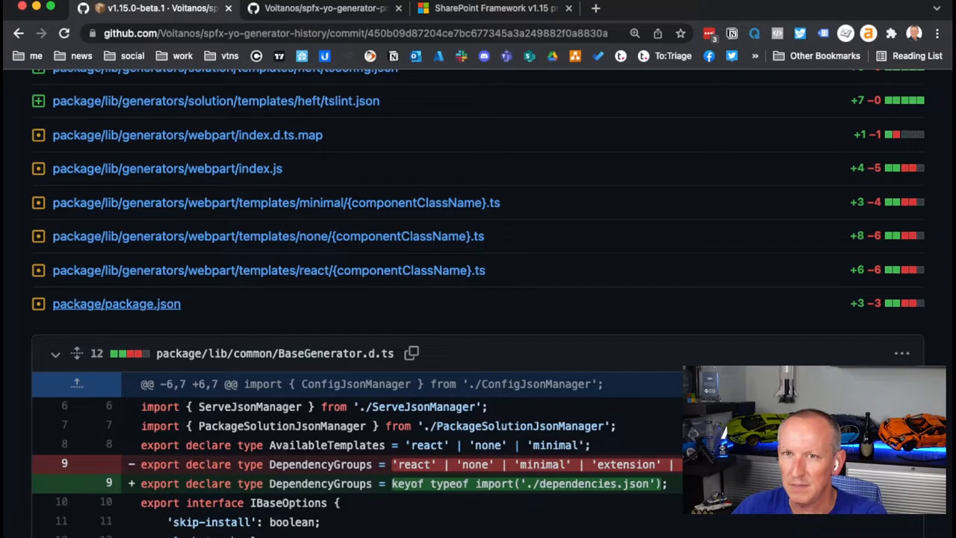
scroll(down, 3)
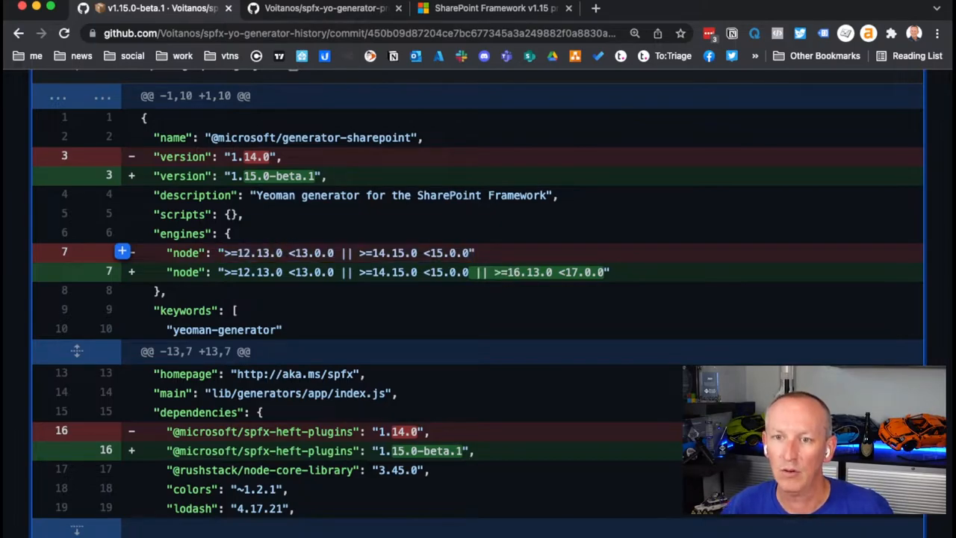
mouse_move(123, 271)
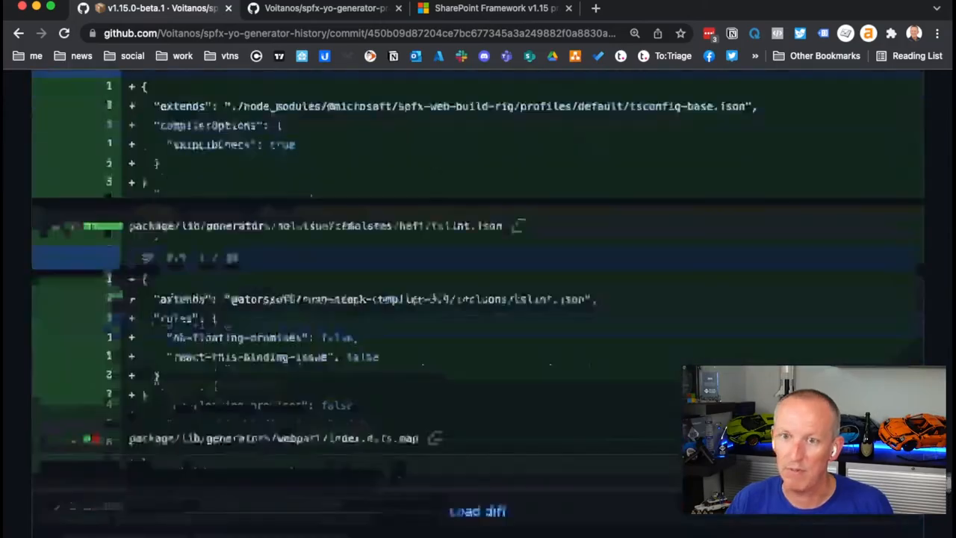
- Read the file list past the removed per-type dependency JSON files down to the generators entries
scroll(down, 3)
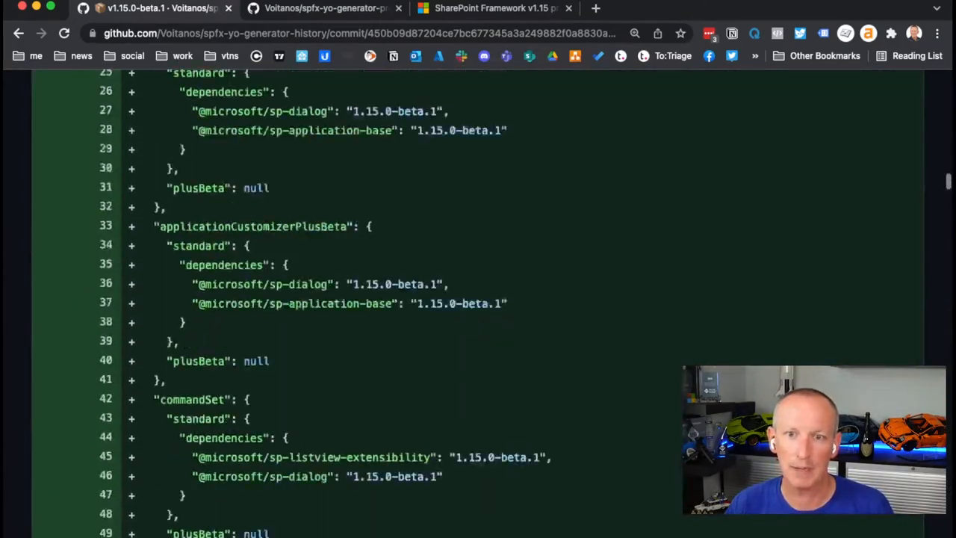
scroll(up, 3)
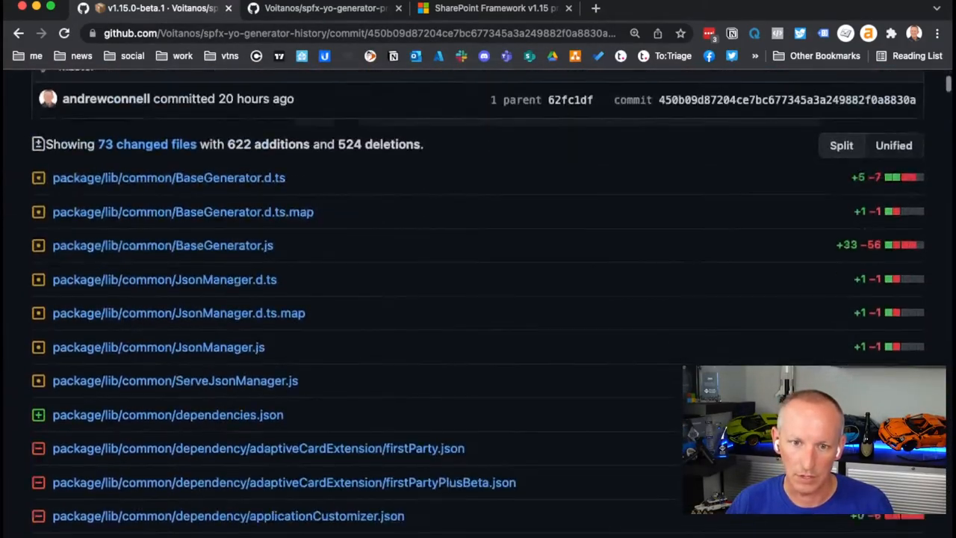
scroll(down, 3)
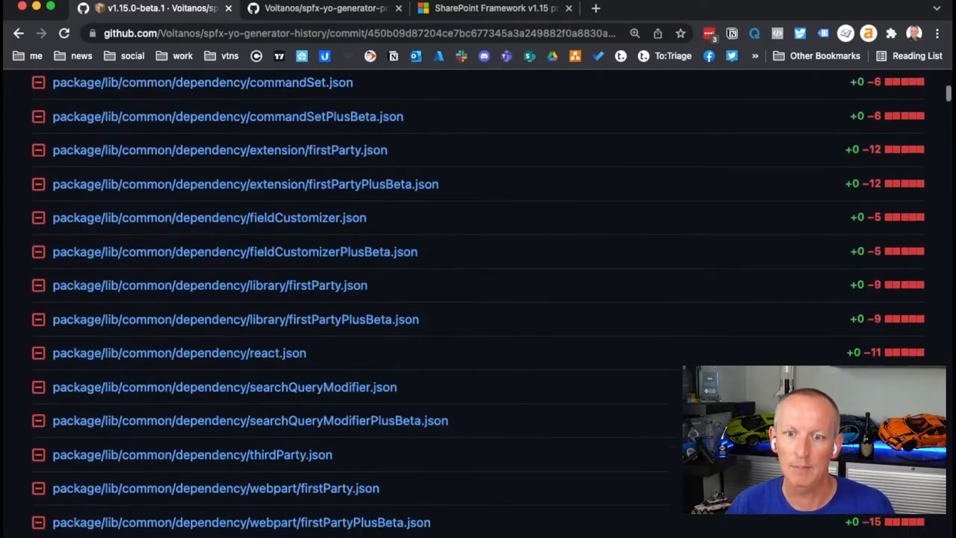
scroll(down, 3)
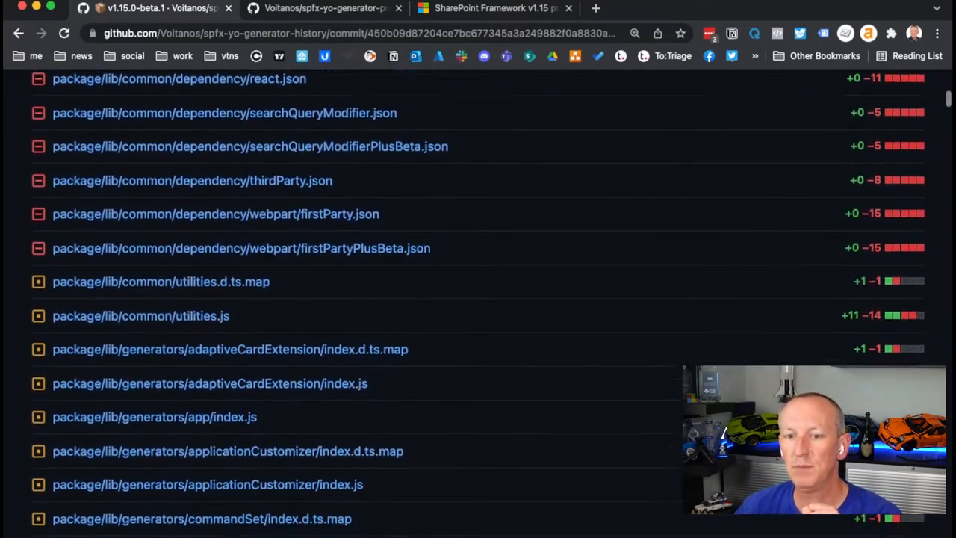
scroll(down, 3)
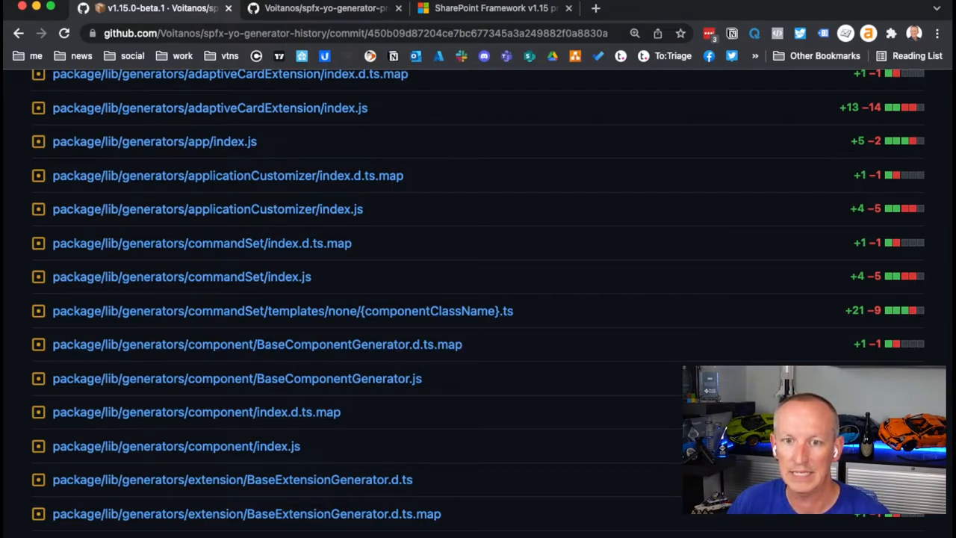
double_click(276, 311)
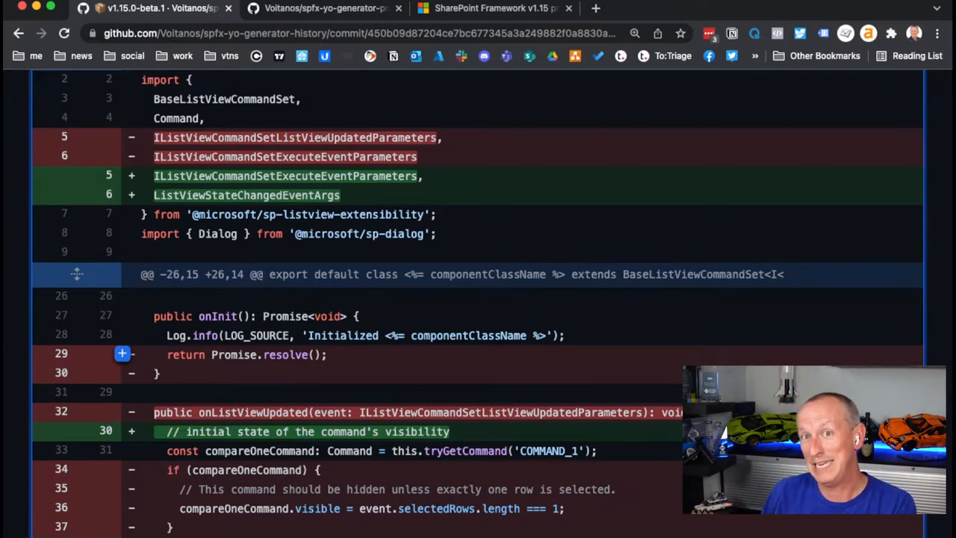
mouse_move(123, 194)
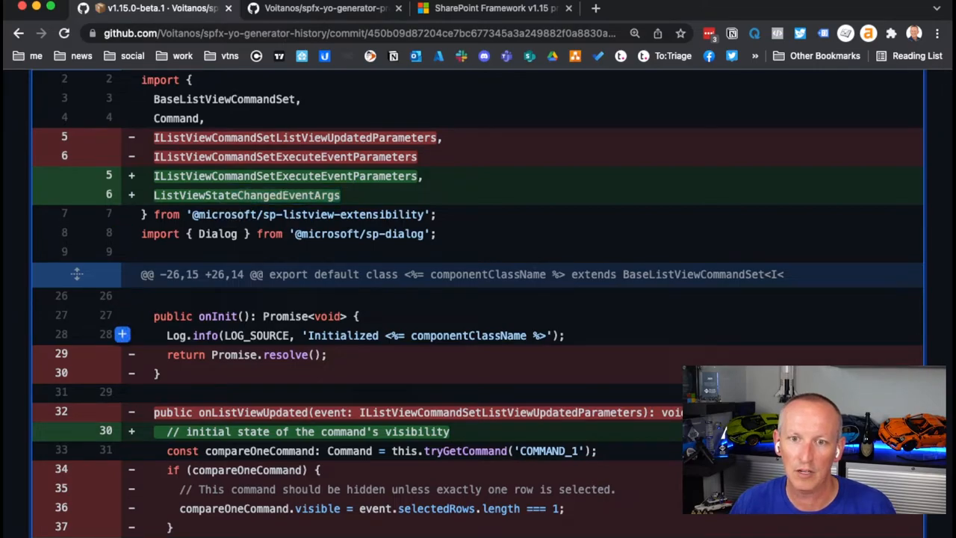
- Review the command set template's new _onListViewStateChanged handler and reach the BaseGenerator.d.ts diff
scroll(down, 3)
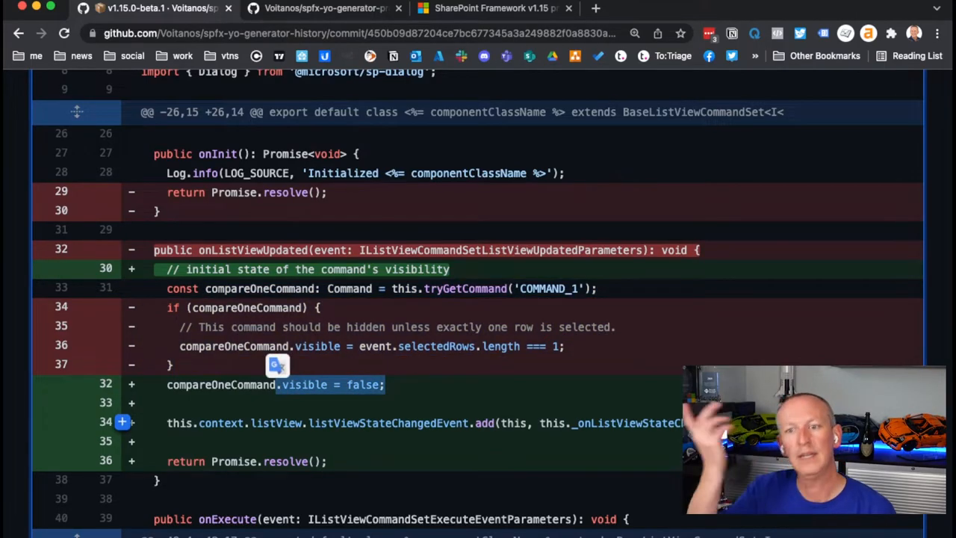
scroll(down, 3)
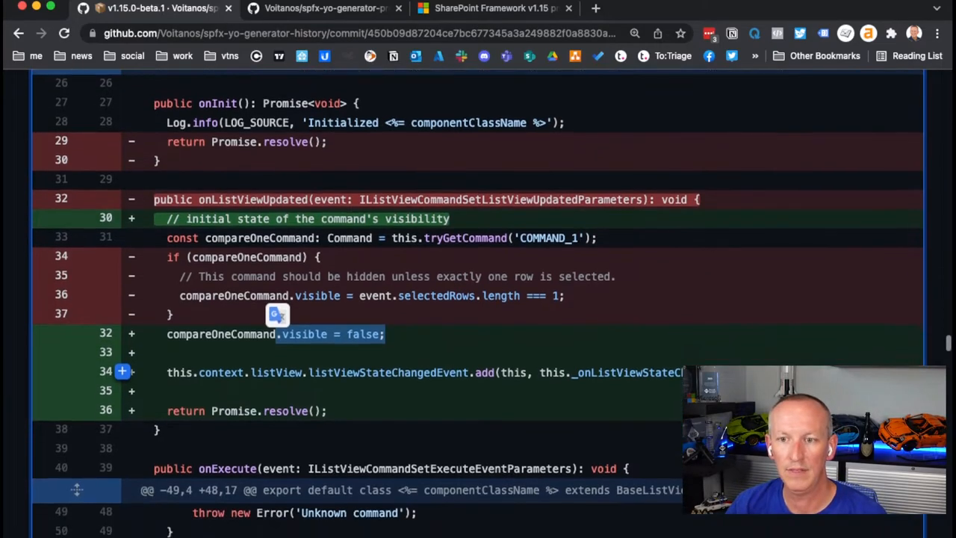
scroll(down, 3)
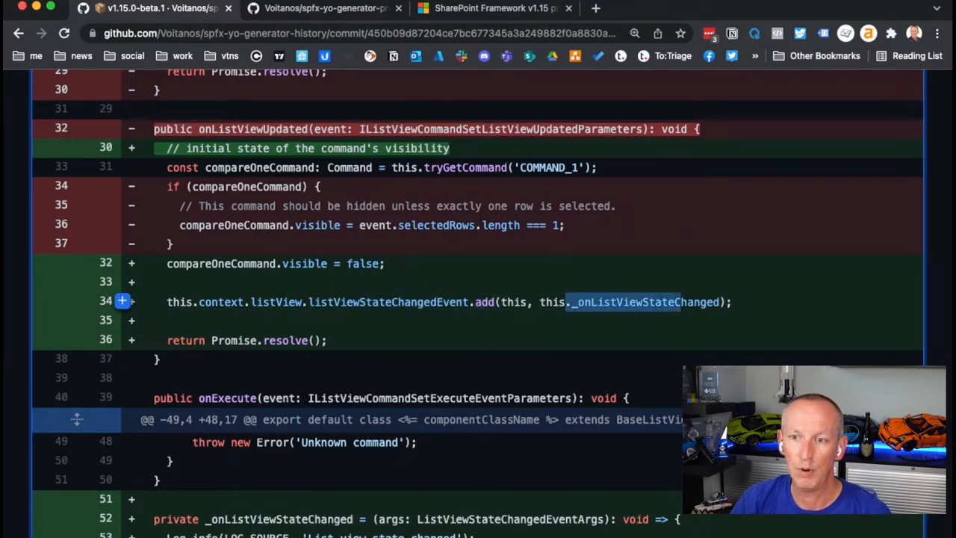
scroll(down, 3)
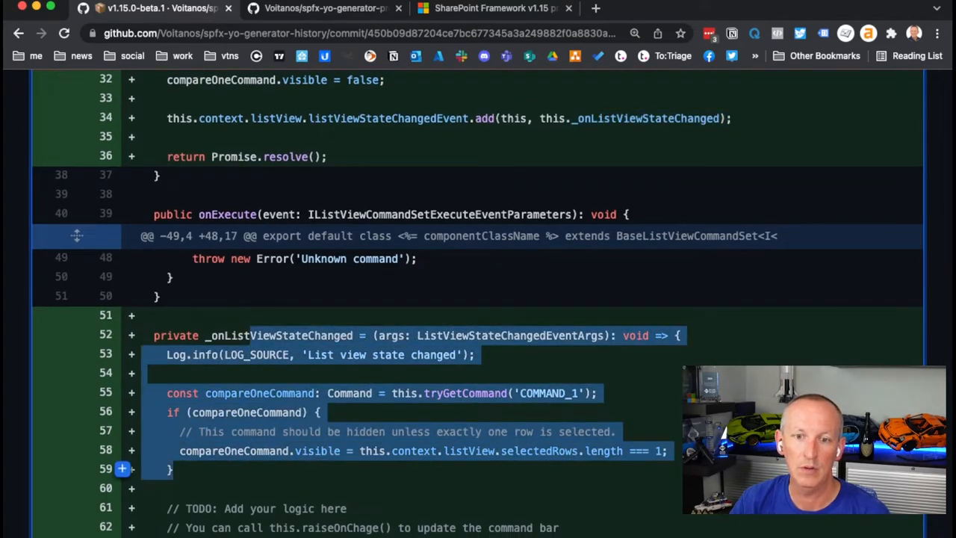
scroll(down, 3)
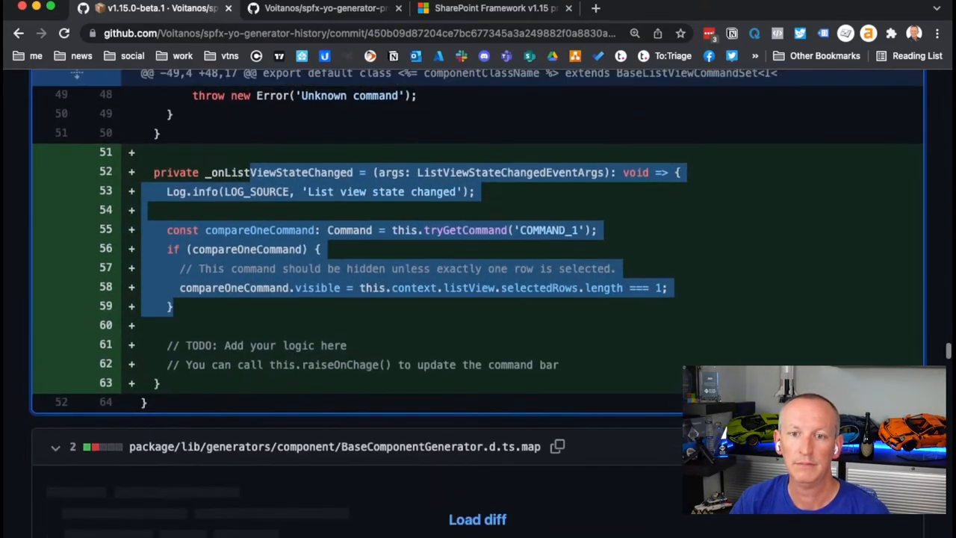
scroll(up, 3)
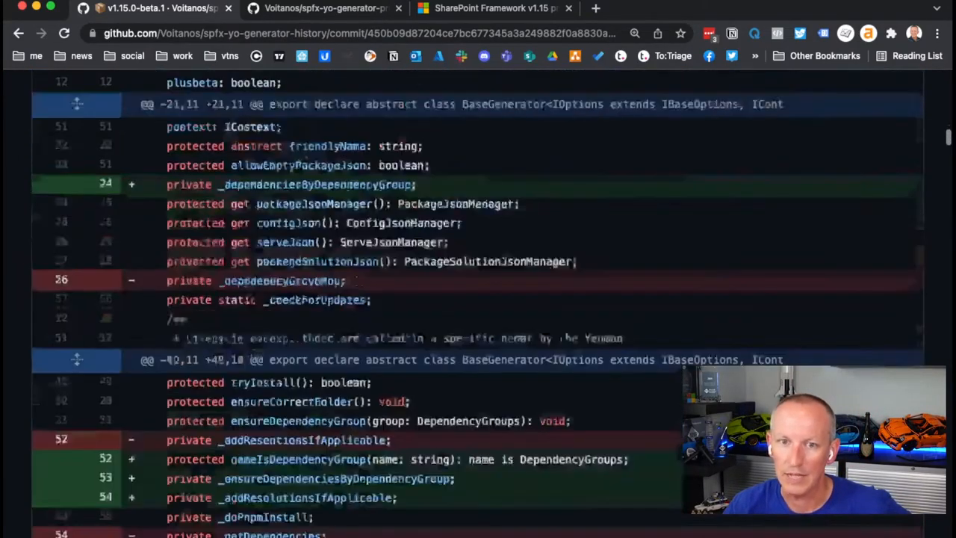
- Reach the none web part template {componentClassName}.ts diff where onInit moves below render
scroll(up, 3)
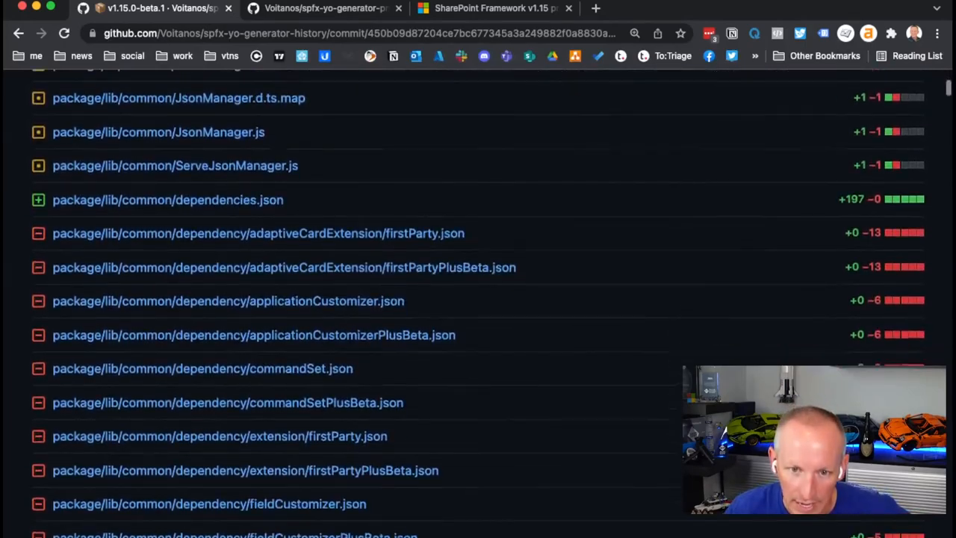
scroll(down, 3)
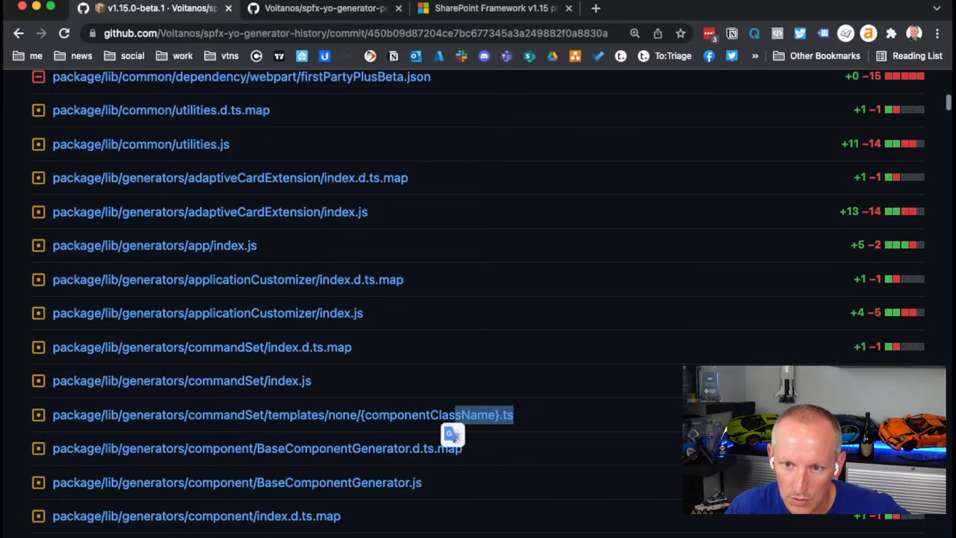
scroll(down, 3)
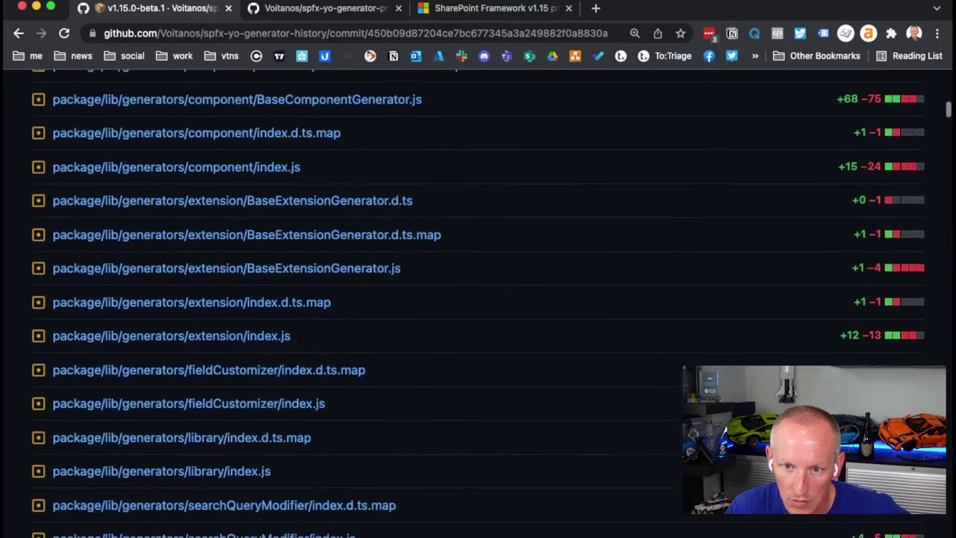
scroll(down, 3)
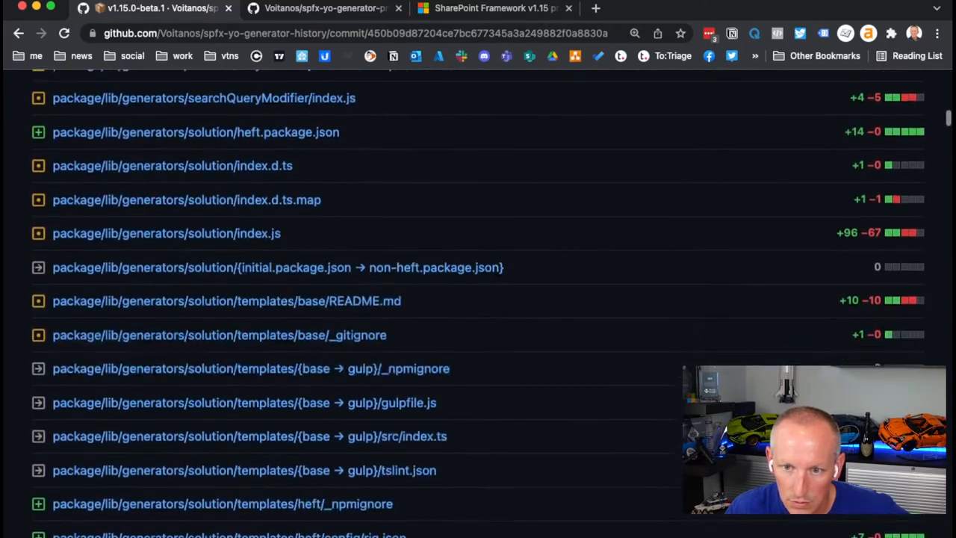
scroll(down, 3)
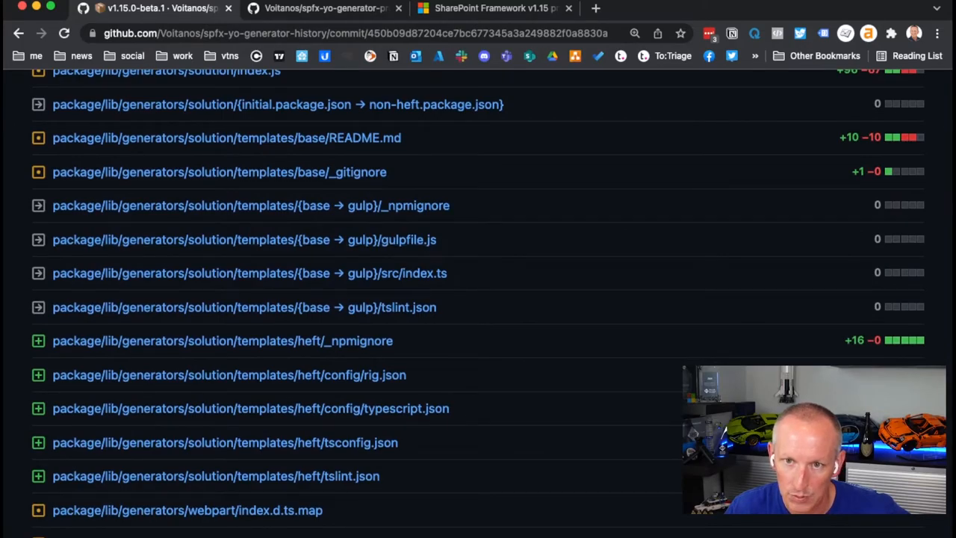
scroll(down, 3)
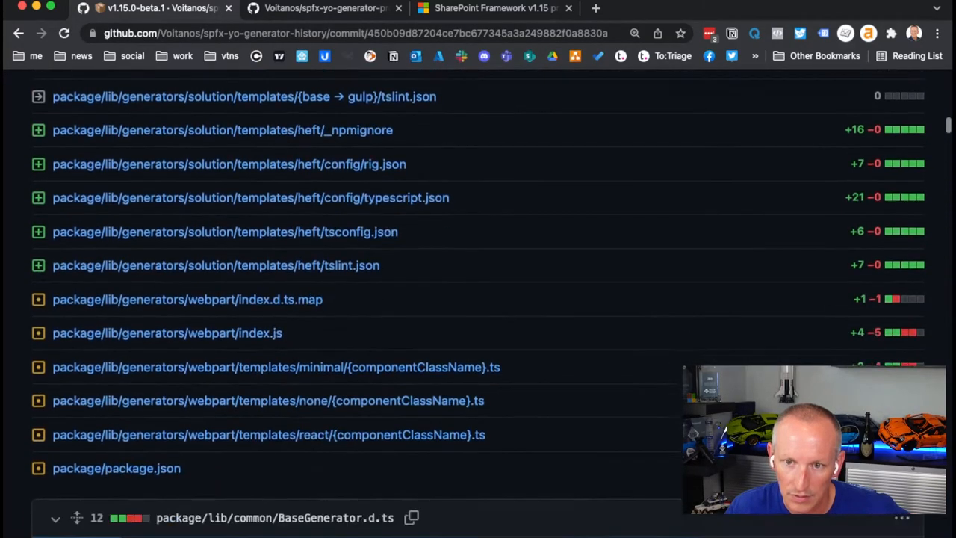
scroll(down, 3)
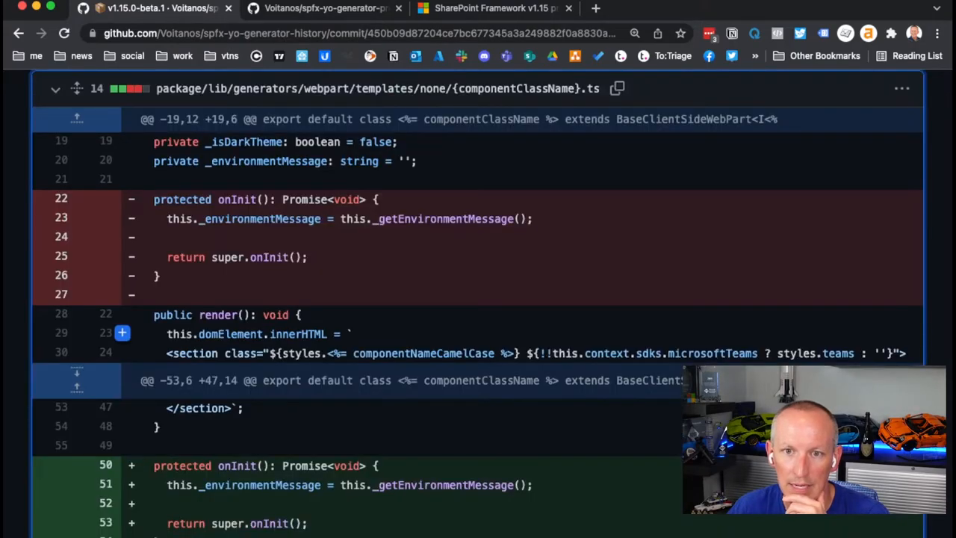
scroll(down, 3)
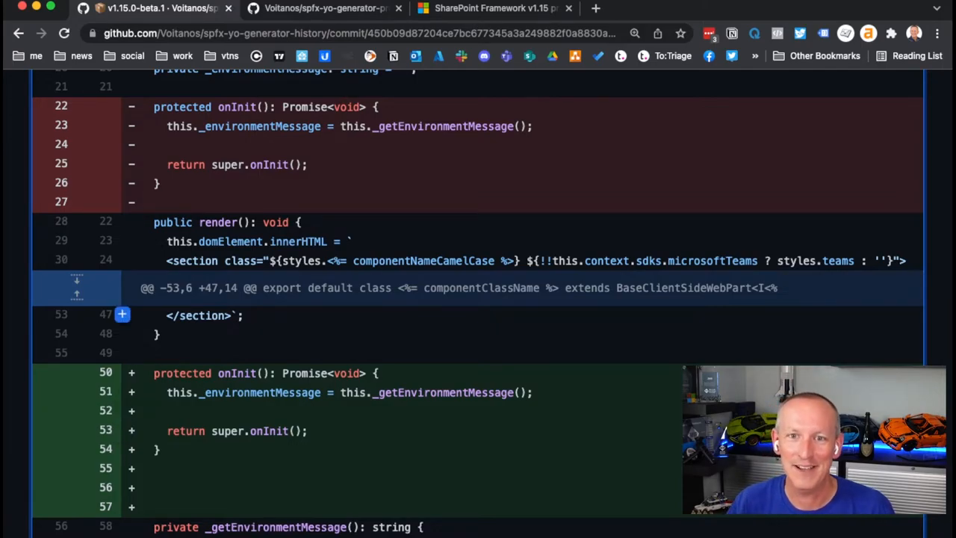
scroll(up, 3)
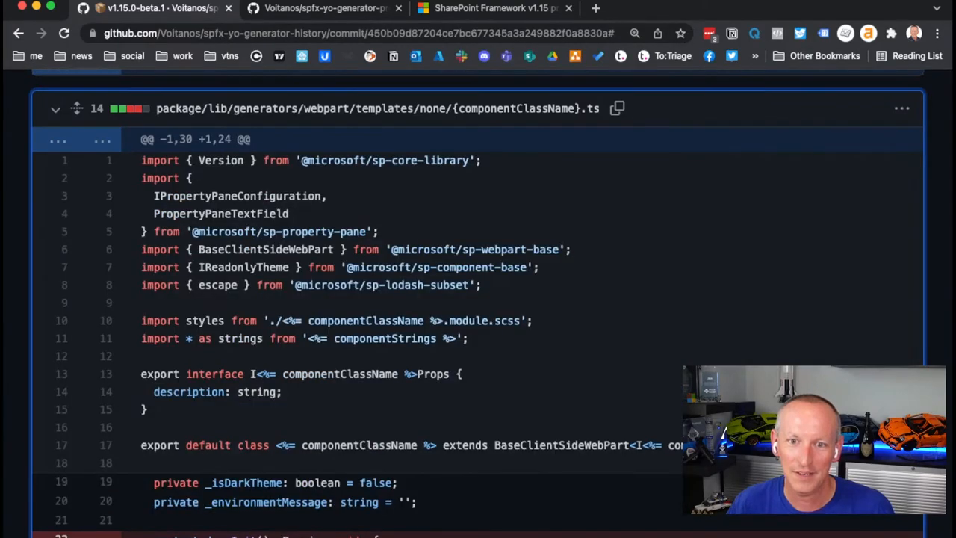
scroll(down, 3)
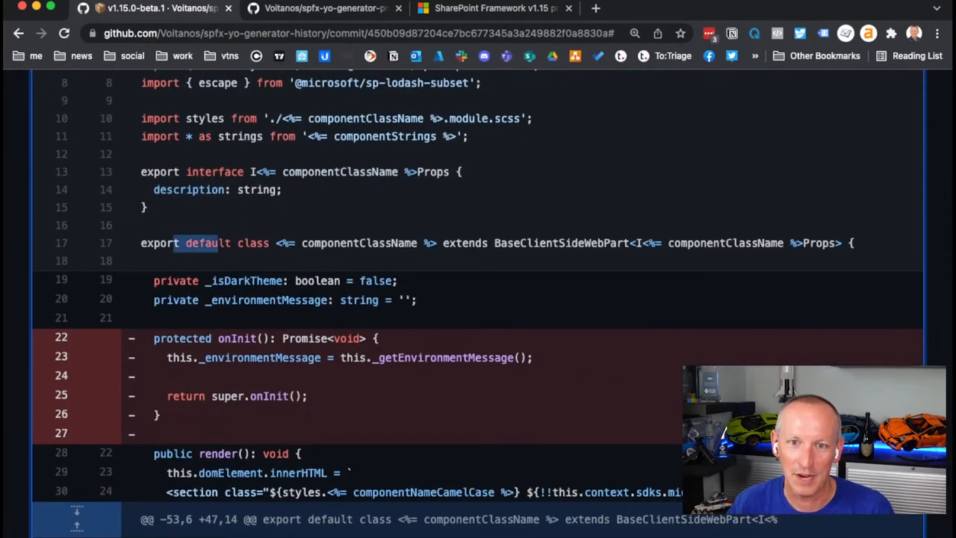
double_click(358, 242)
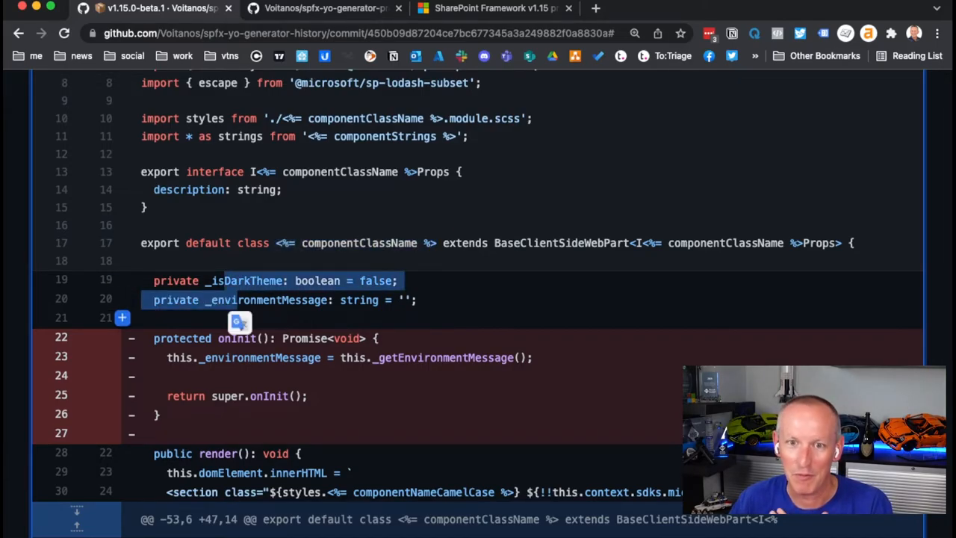
scroll(down, 3)
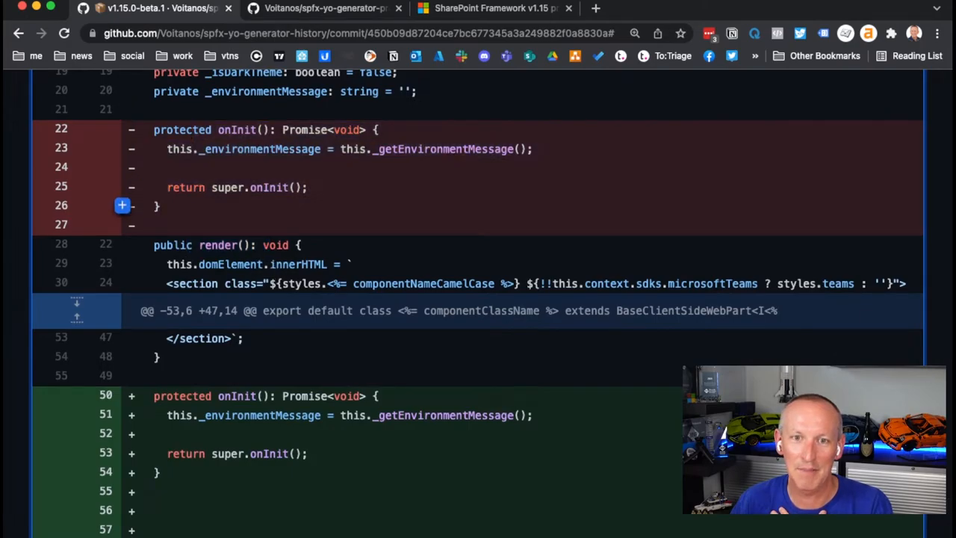
mouse_move(123, 168)
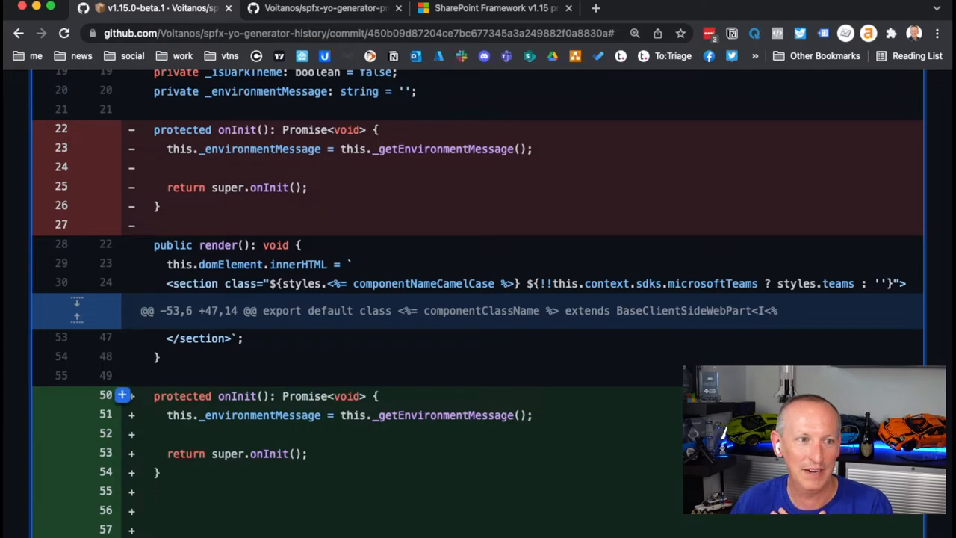
scroll(down, 3)
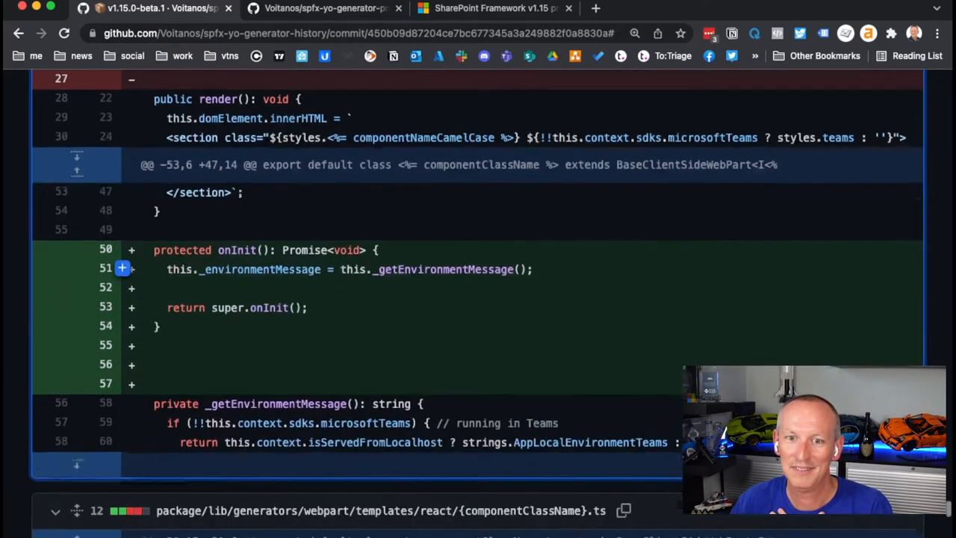
scroll(down, 3)
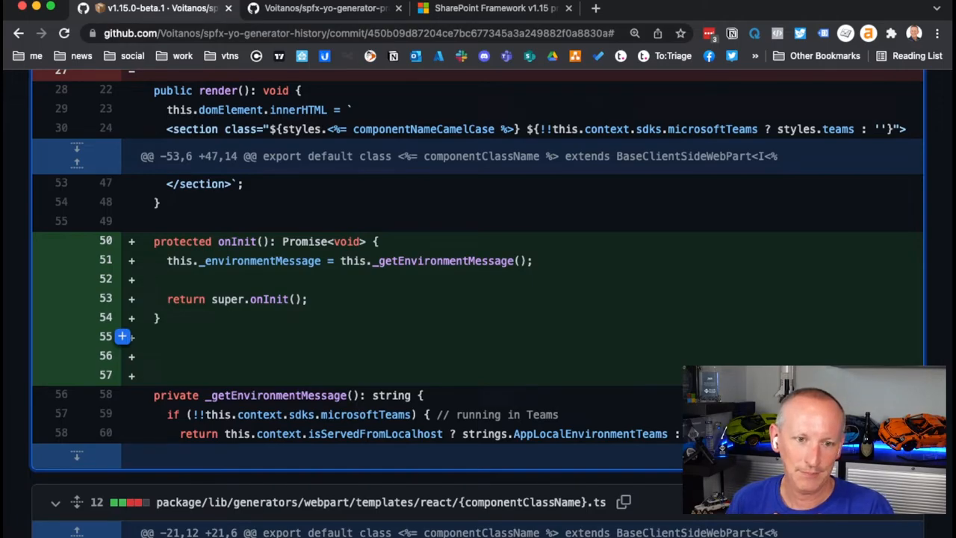
scroll(down, 3)
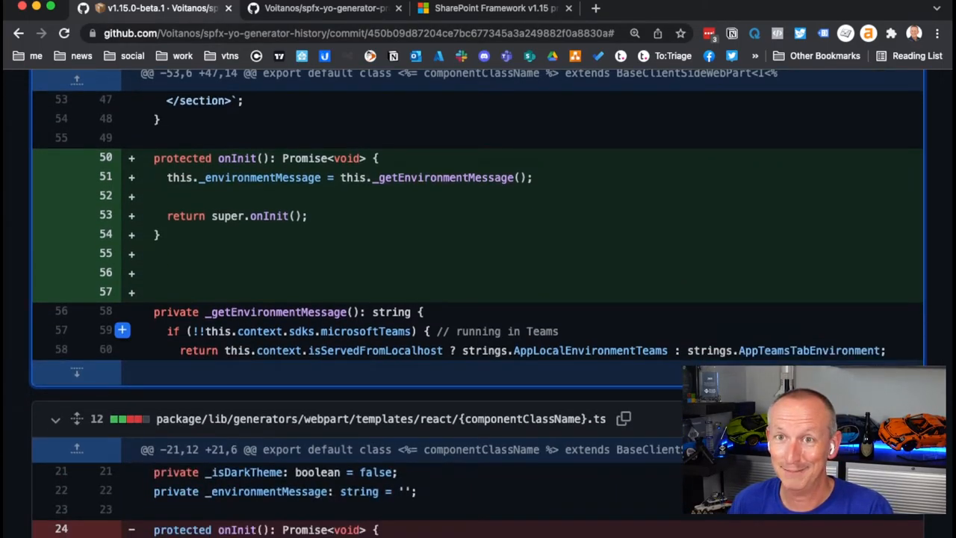
scroll(down, 3)
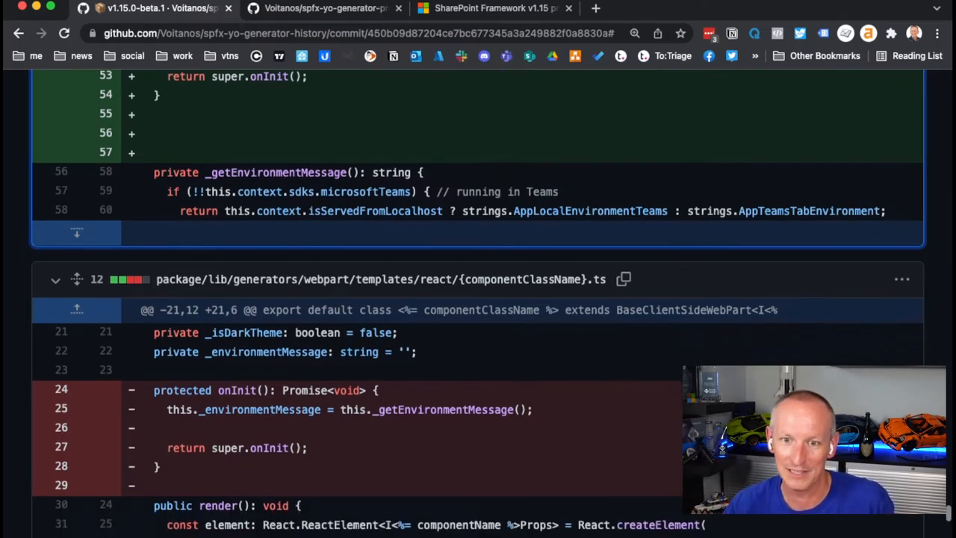
- Review the React web part template diff with onInit re-added after ReactDom.render beside _getEnvironmentMessage
scroll(down, 3)
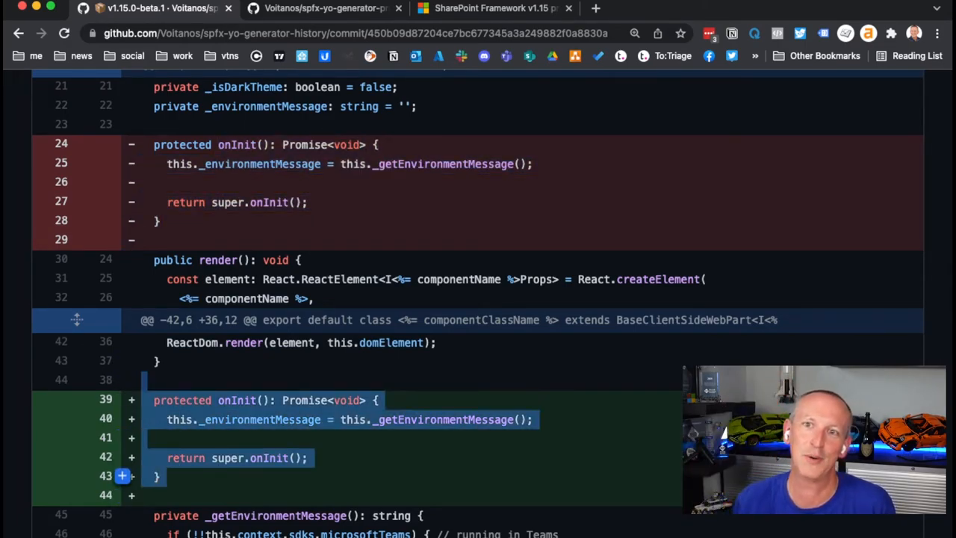
scroll(down, 3)
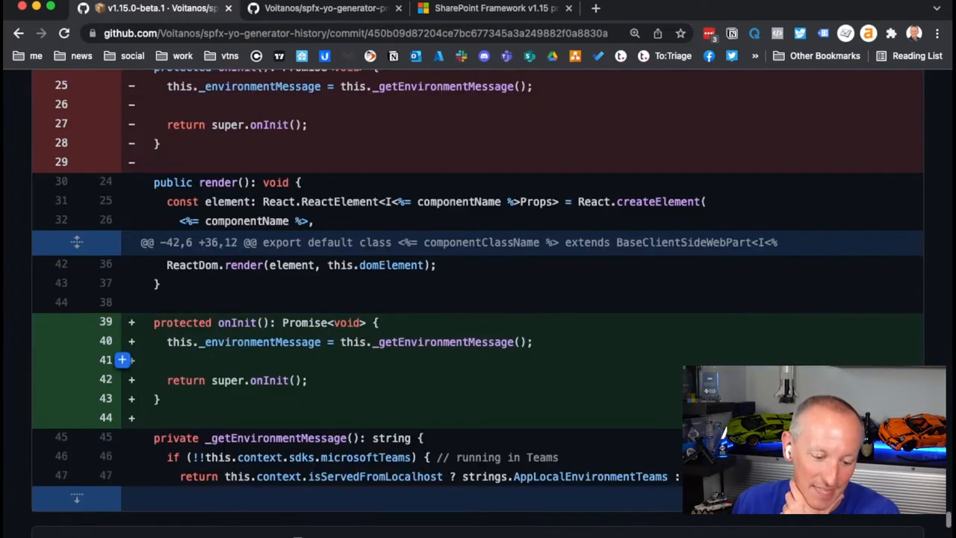